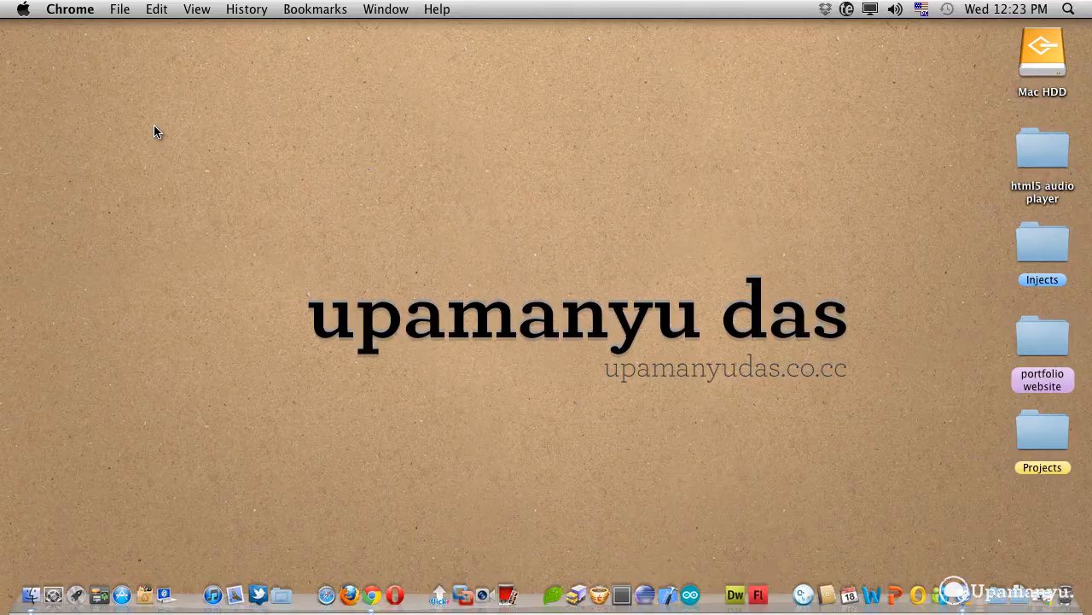
mouse_move(857, 491)
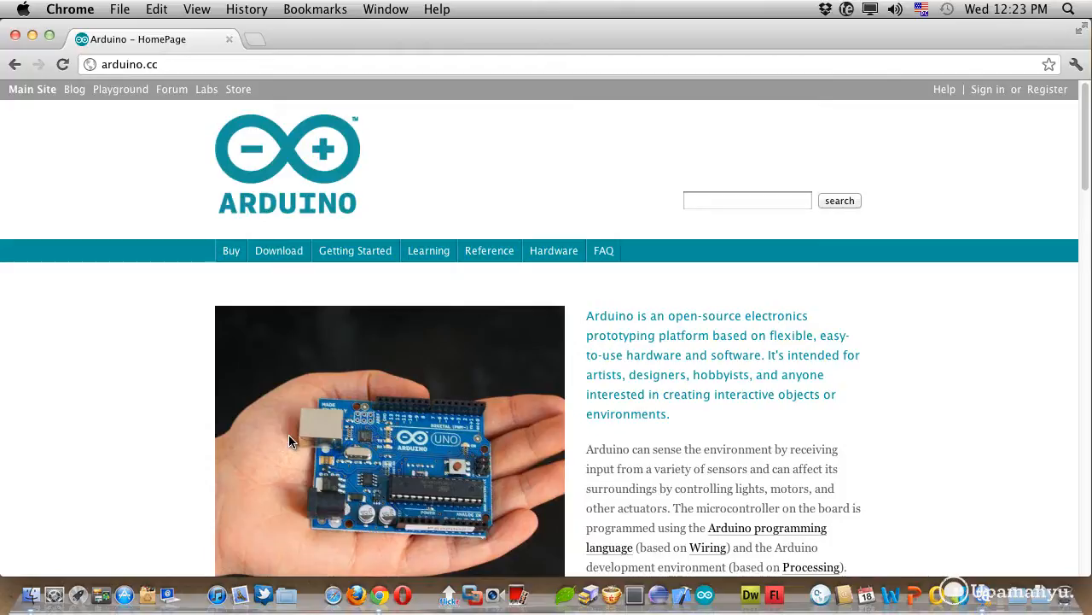
mouse_move(443, 468)
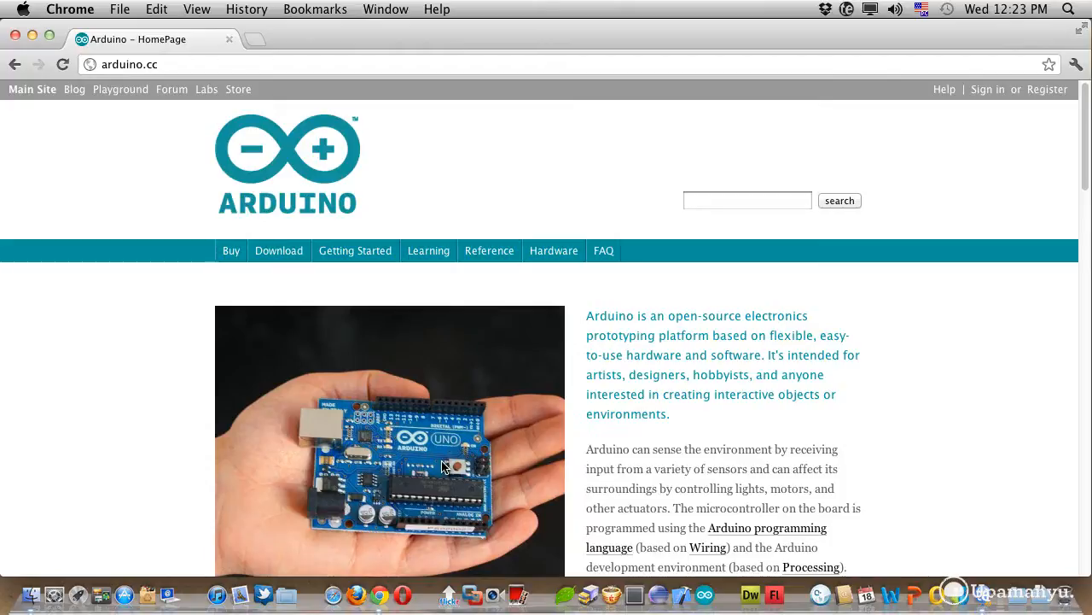
mouse_move(468, 498)
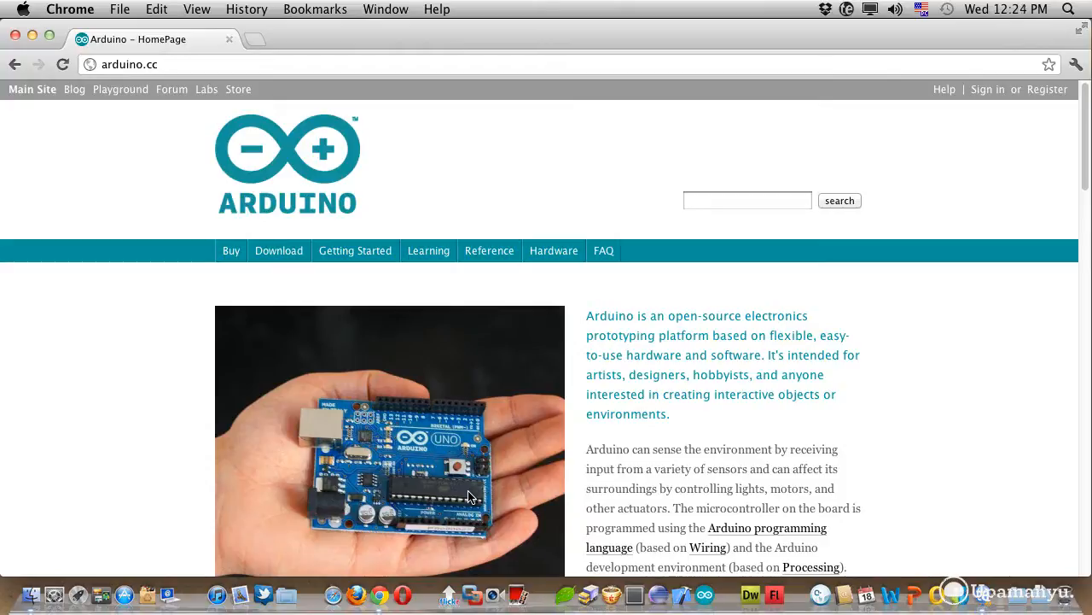
mouse_move(316, 435)
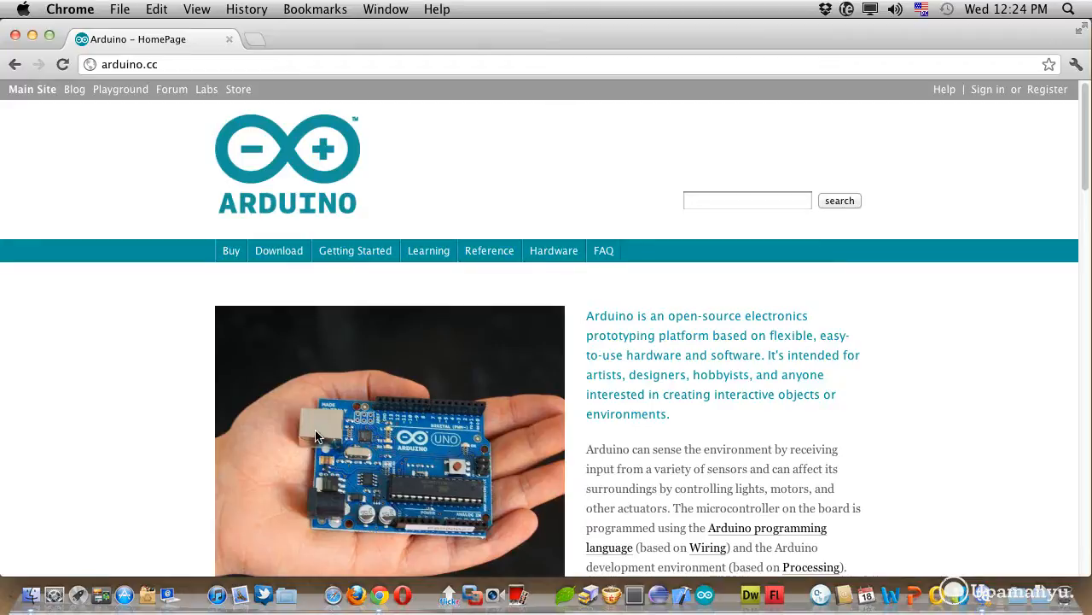
mouse_move(304, 435)
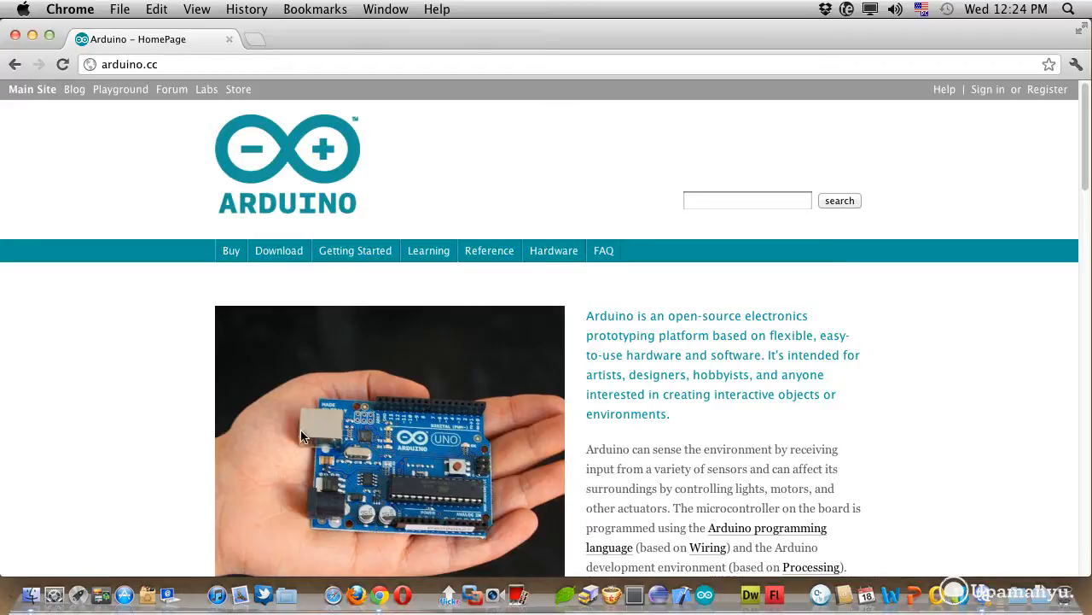
mouse_move(328, 474)
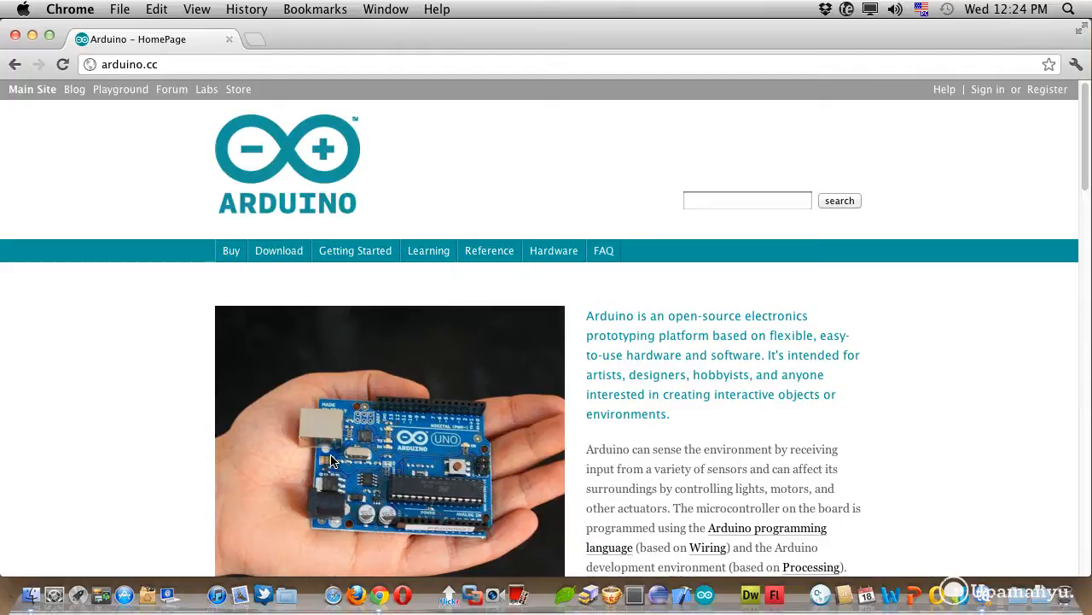
mouse_move(331, 509)
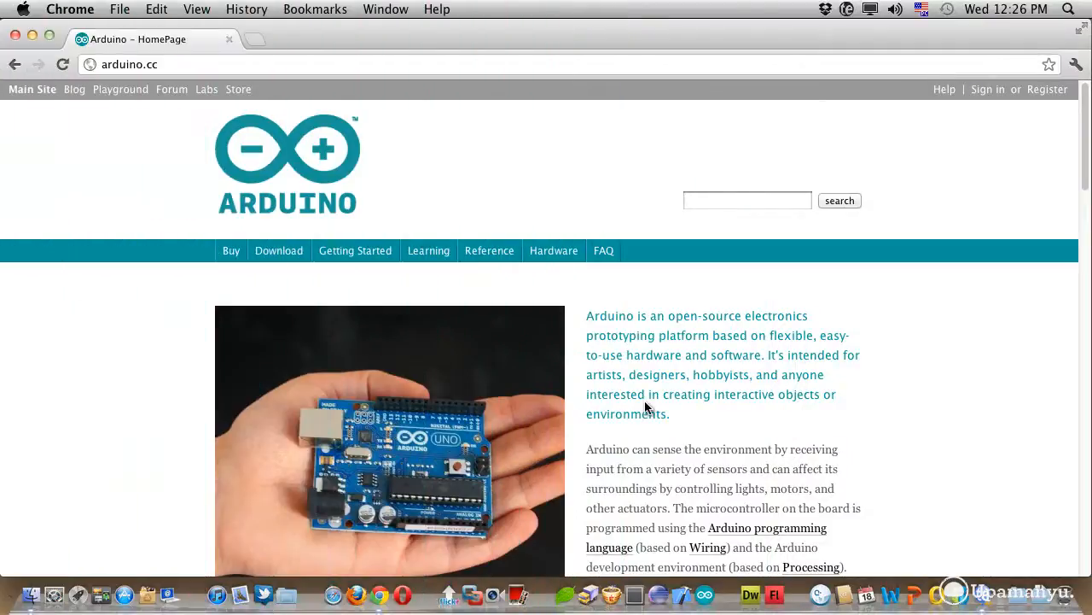
mouse_move(75, 174)
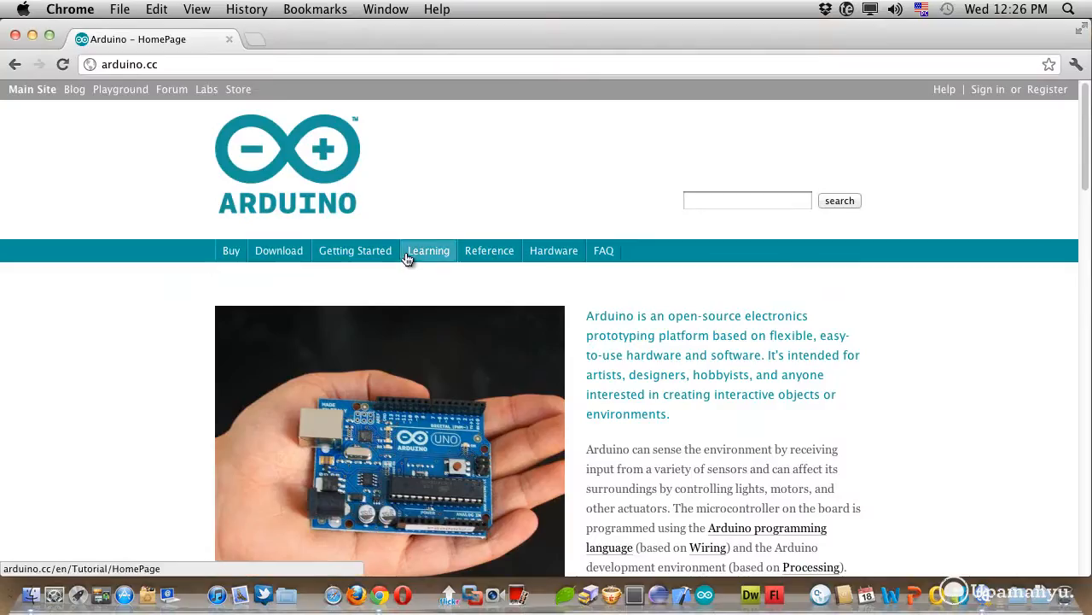
Step: View the Arduino Getting Started guide
left_click(355, 250)
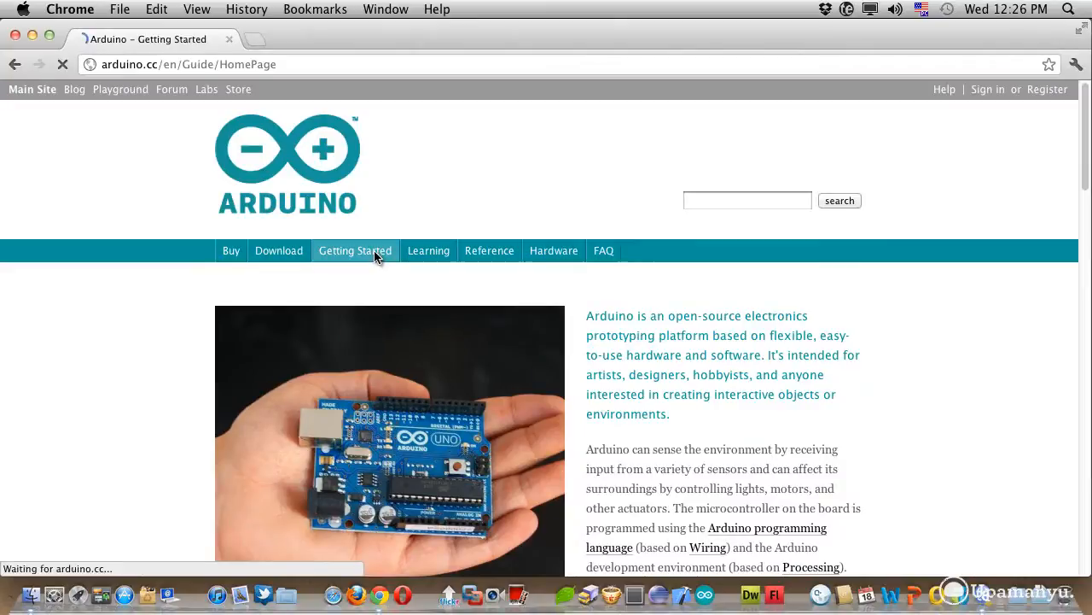
left_click(355, 250)
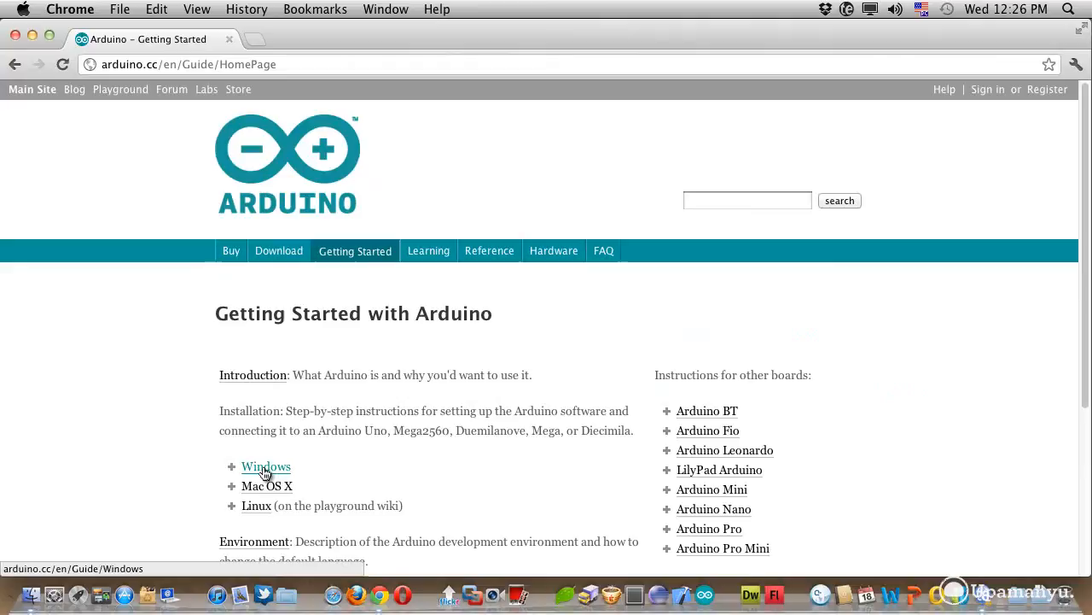
mouse_move(257, 505)
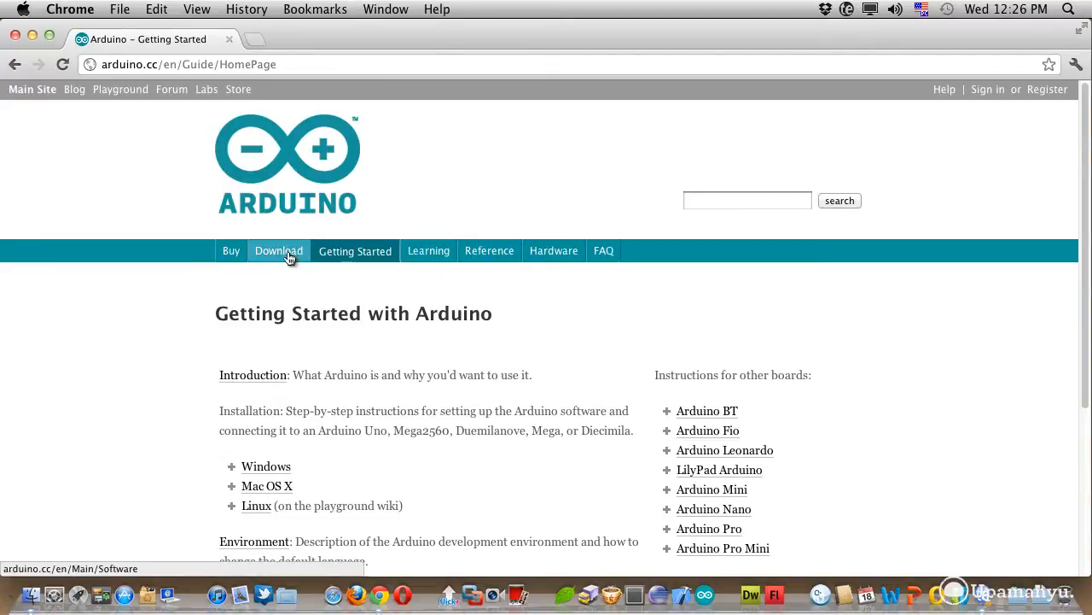
Step: Review the Arduino 1.0.1 downloads for Windows, Mac OS X, Linux and source
left_click(278, 249)
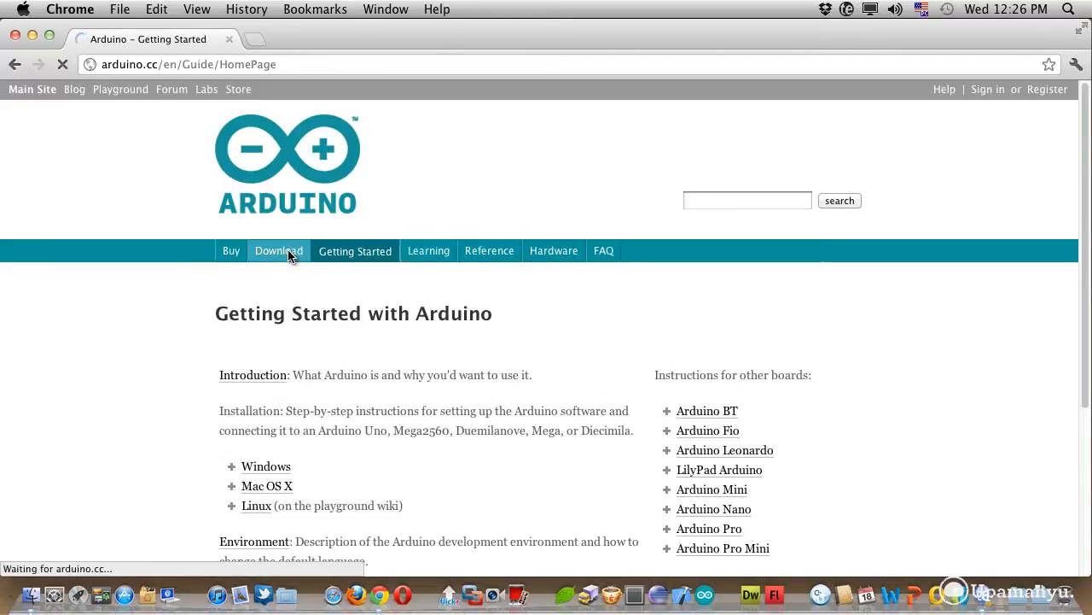
left_click(278, 249)
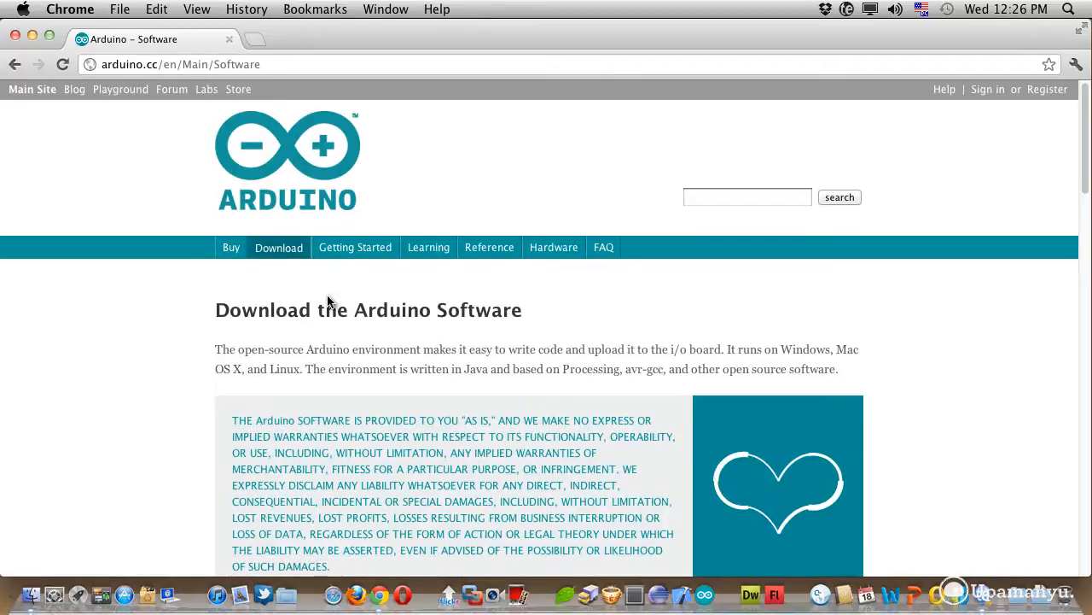
scroll("down", 3)
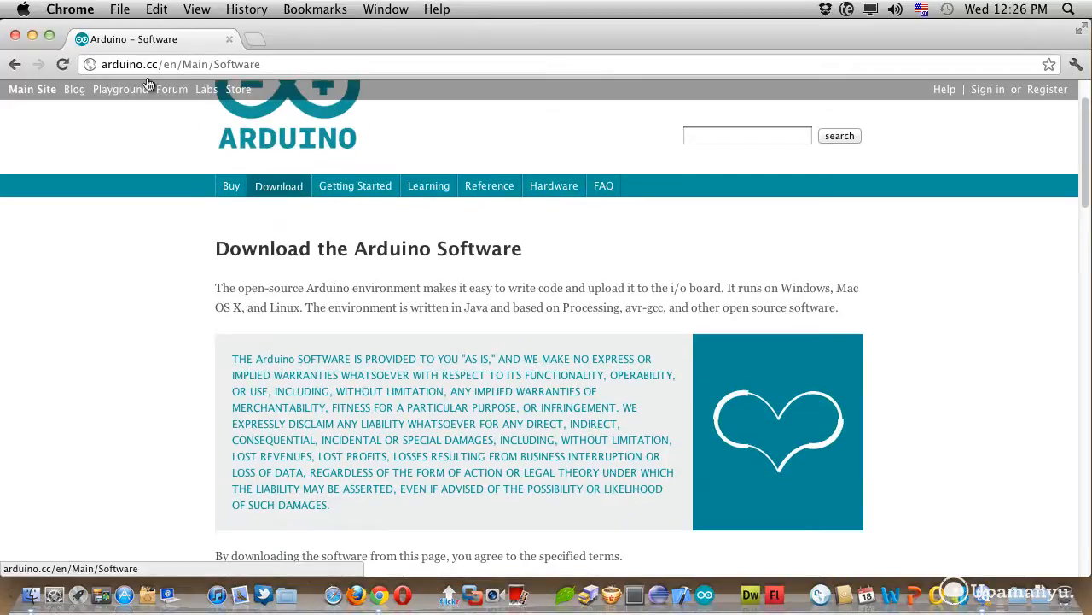
scroll("down", 3)
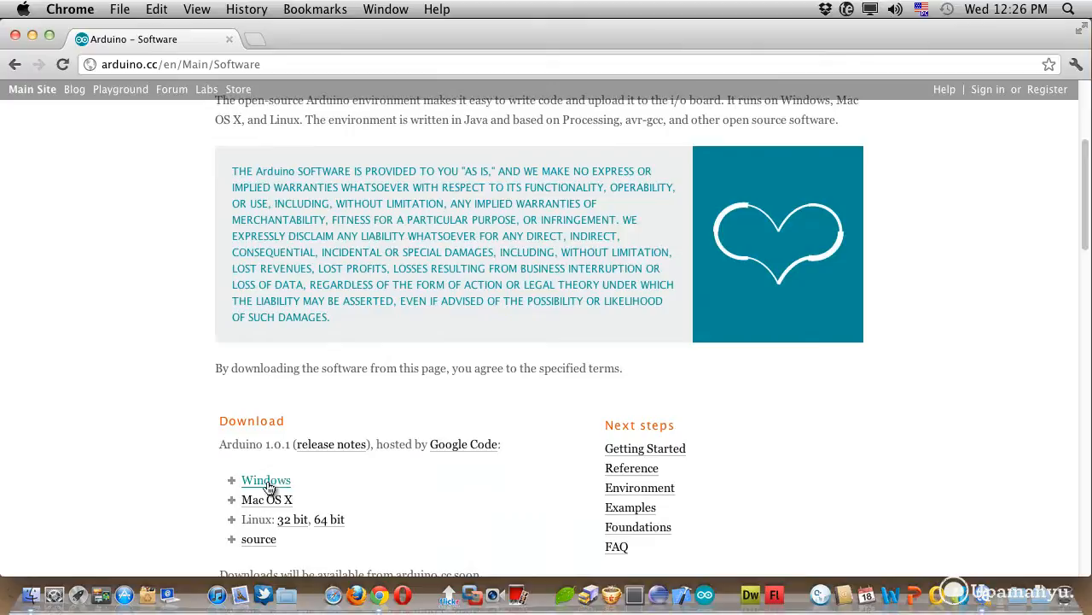
mouse_move(266, 480)
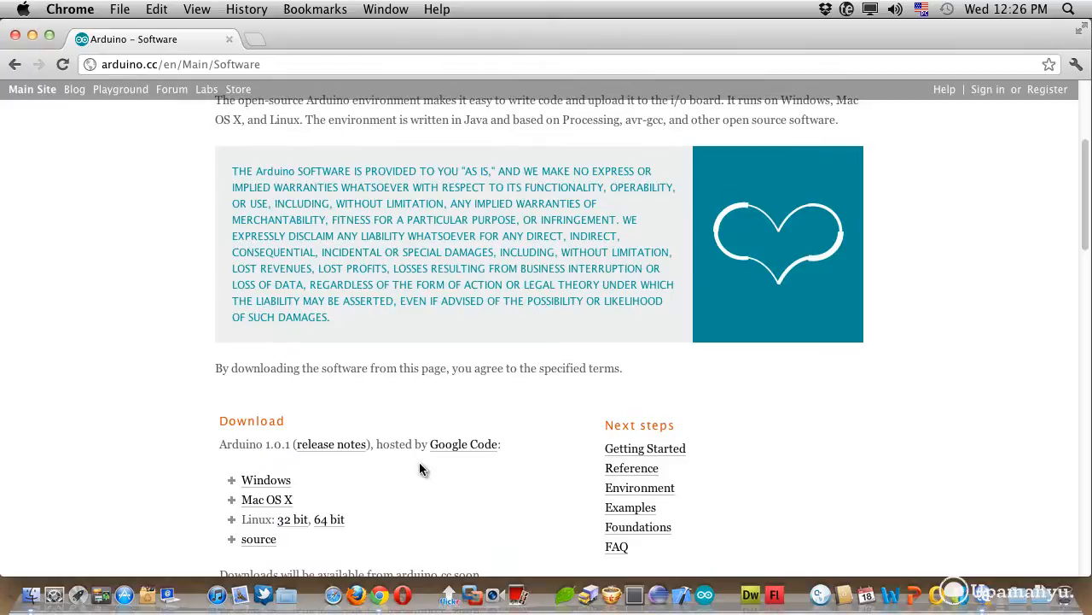
scroll("down", 3)
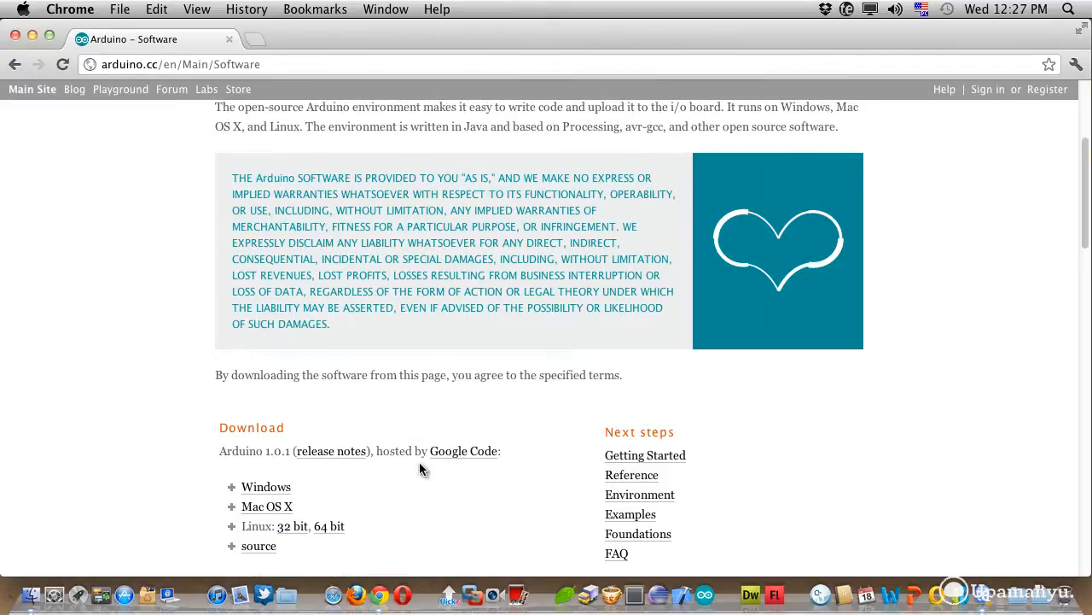
scroll("down", 3)
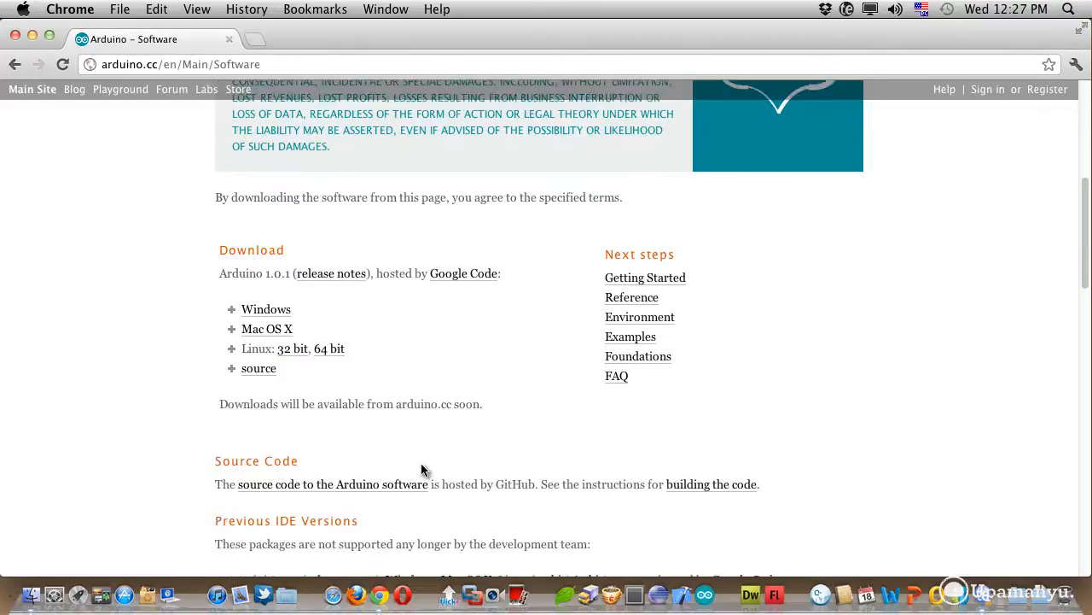
scroll("down", 3)
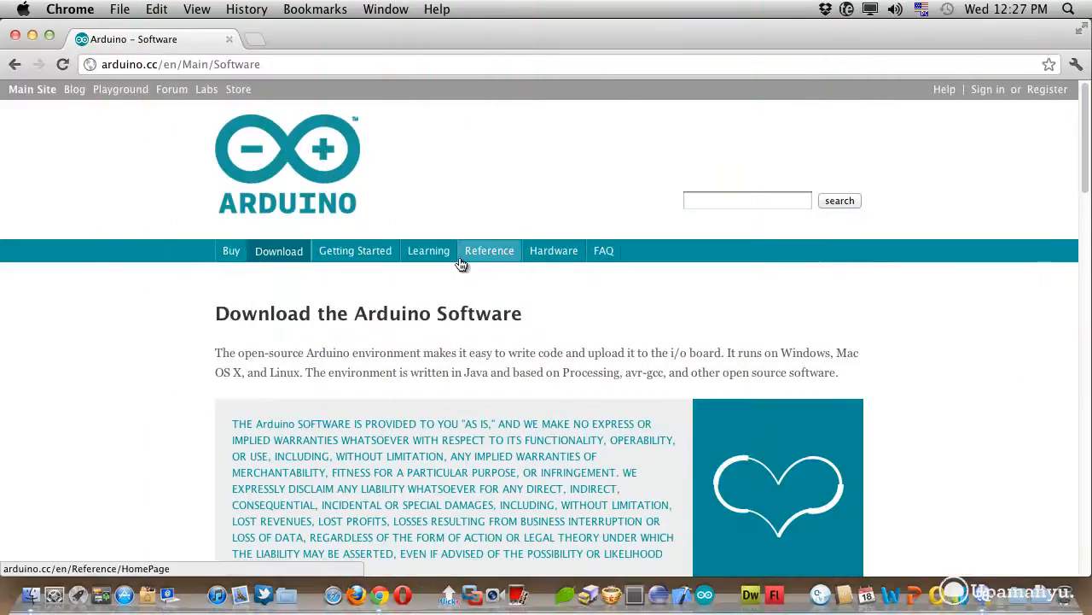
mouse_move(553, 250)
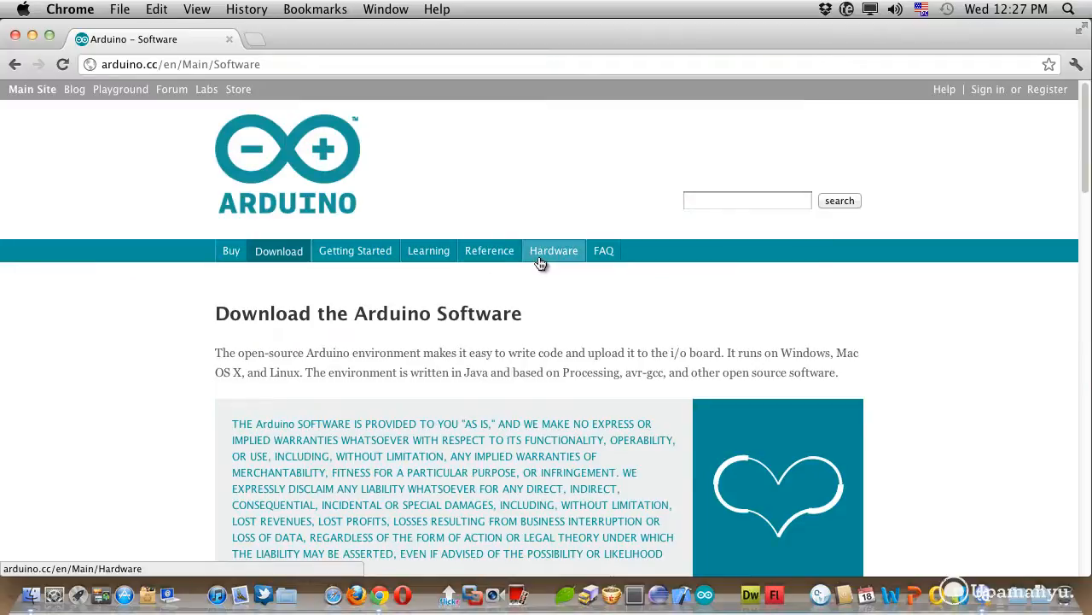
Step: Browse the Hardware page's official boards and shields, then hide Chrome
left_click(553, 249)
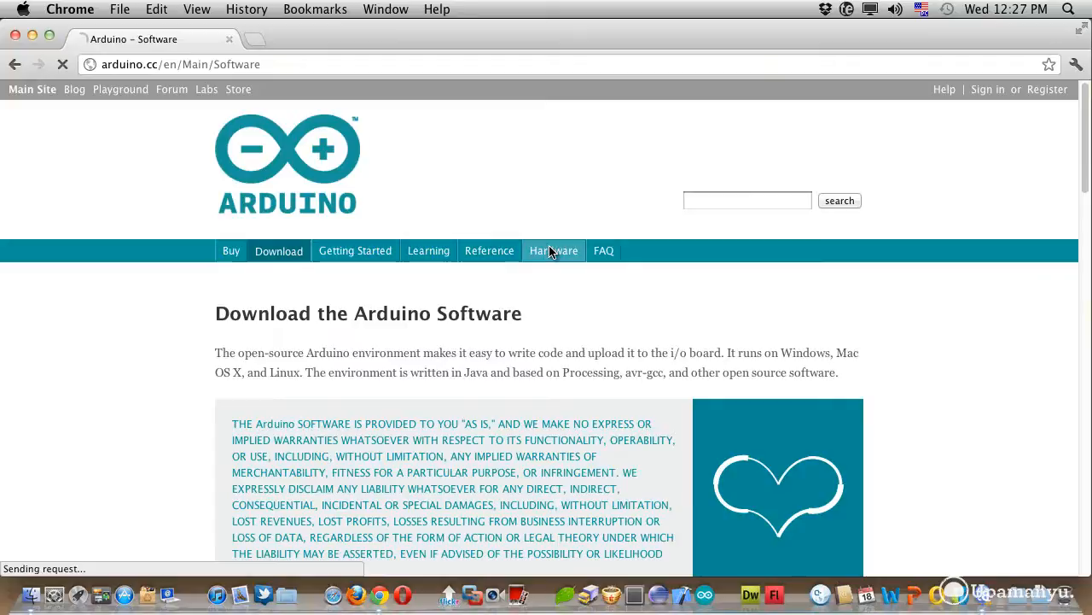
left_click(553, 249)
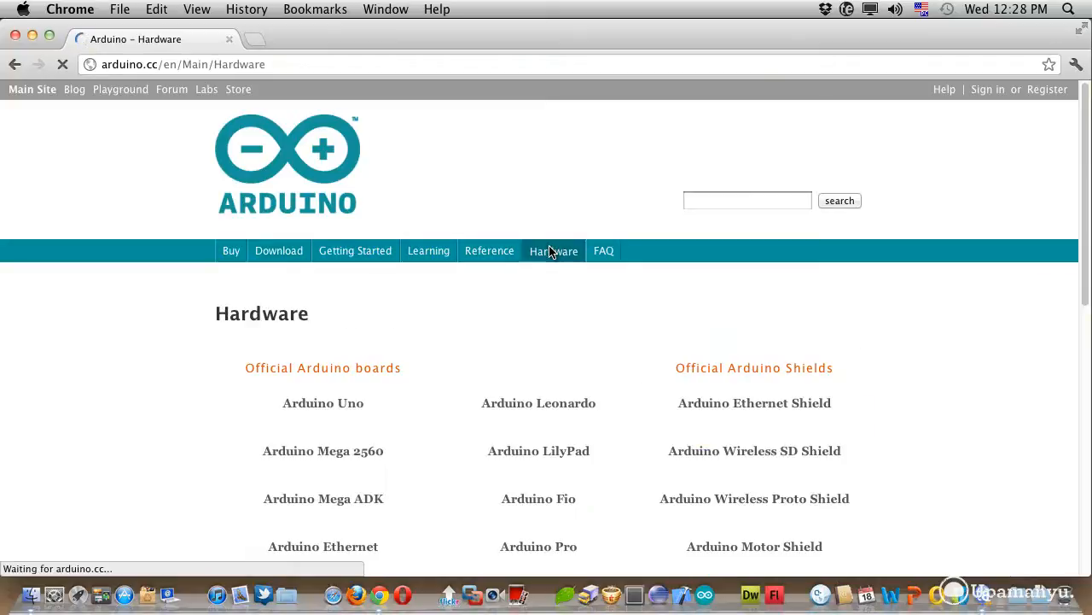
scroll("down", 3)
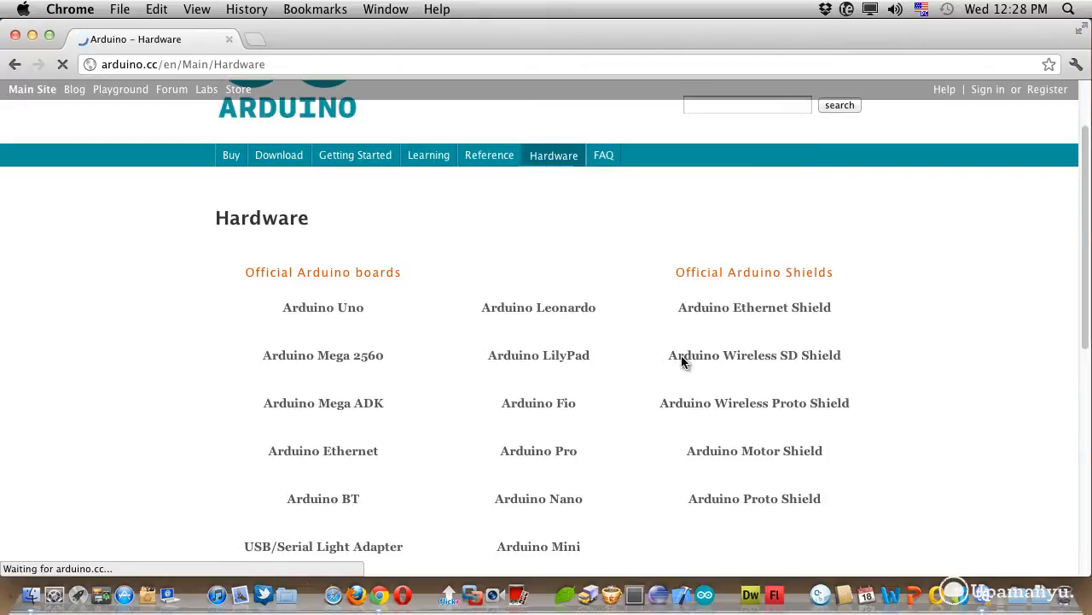
scroll("down", 3)
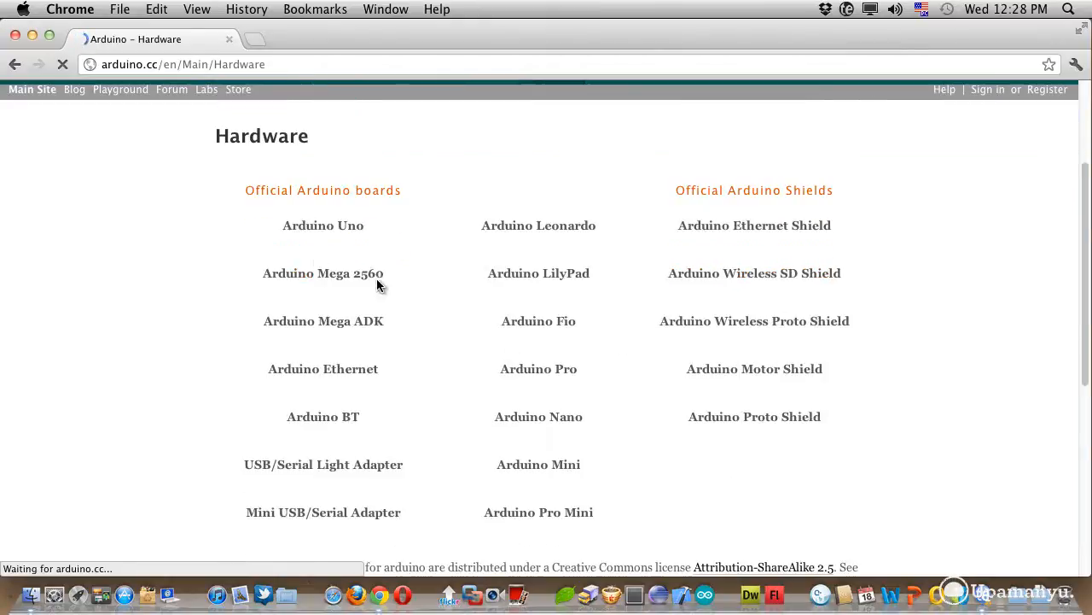
mouse_move(305, 307)
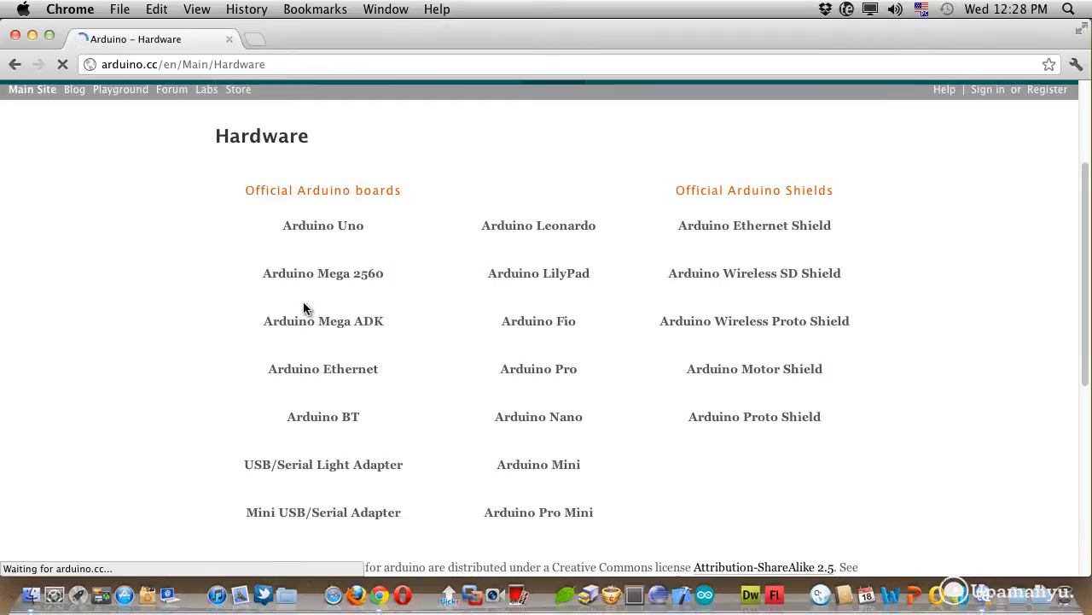
mouse_move(539, 319)
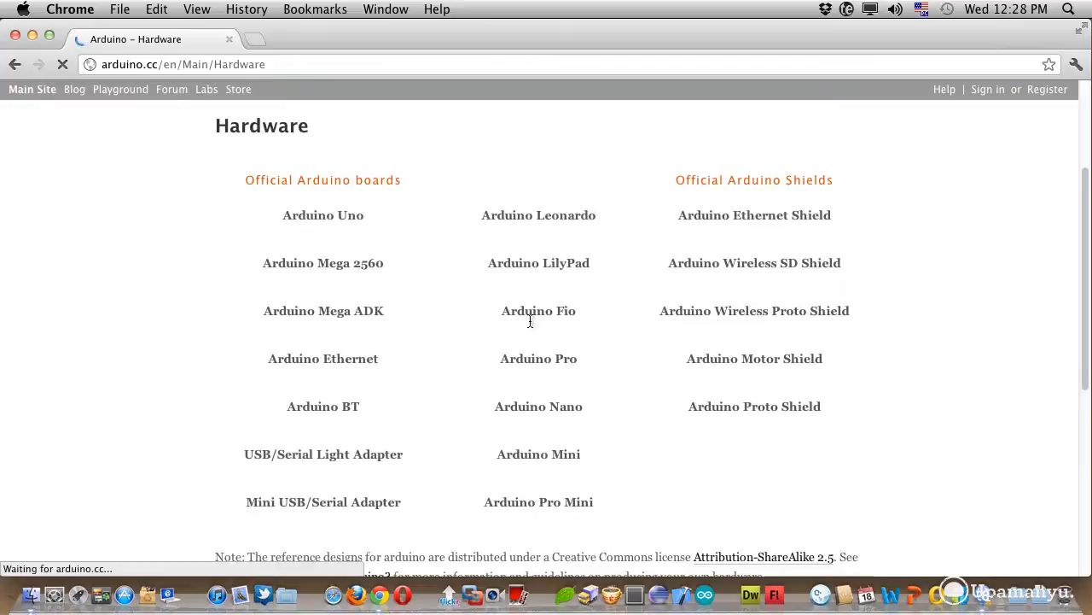
scroll("down", 3)
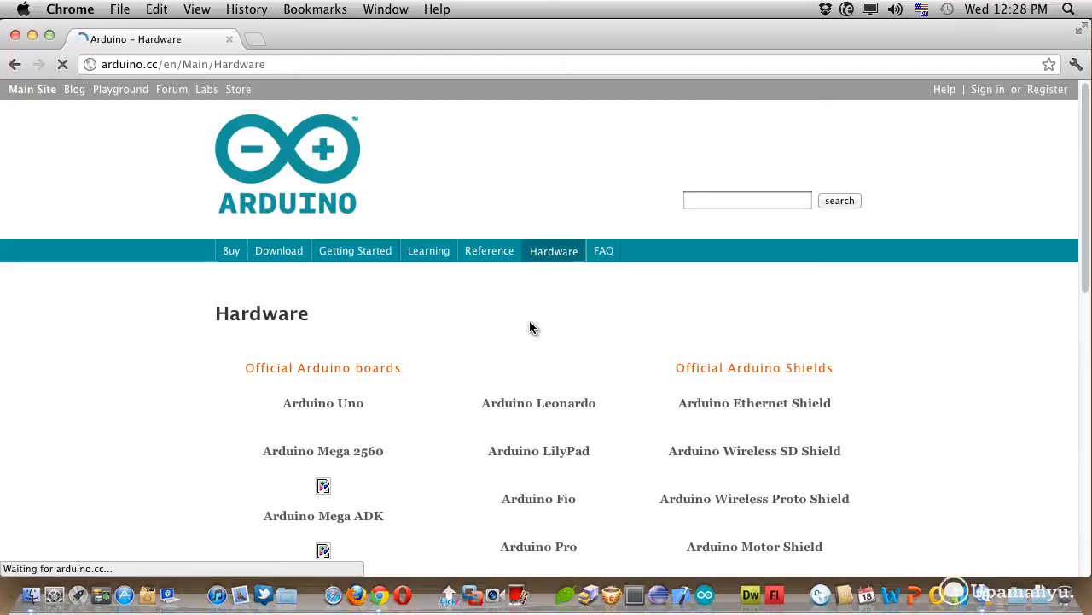
mouse_move(69, 137)
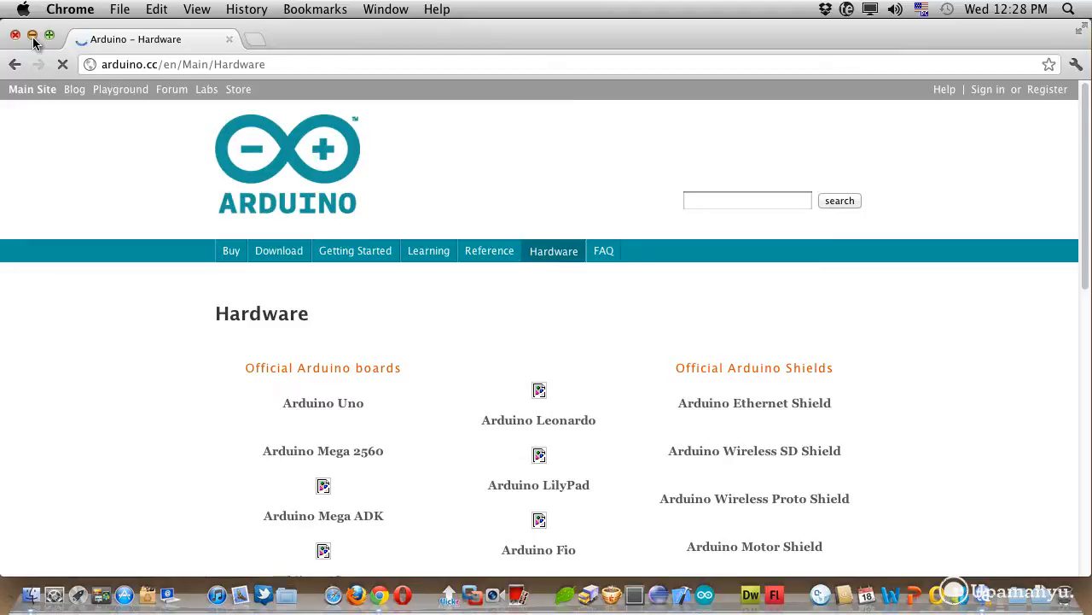
left_click(15, 34)
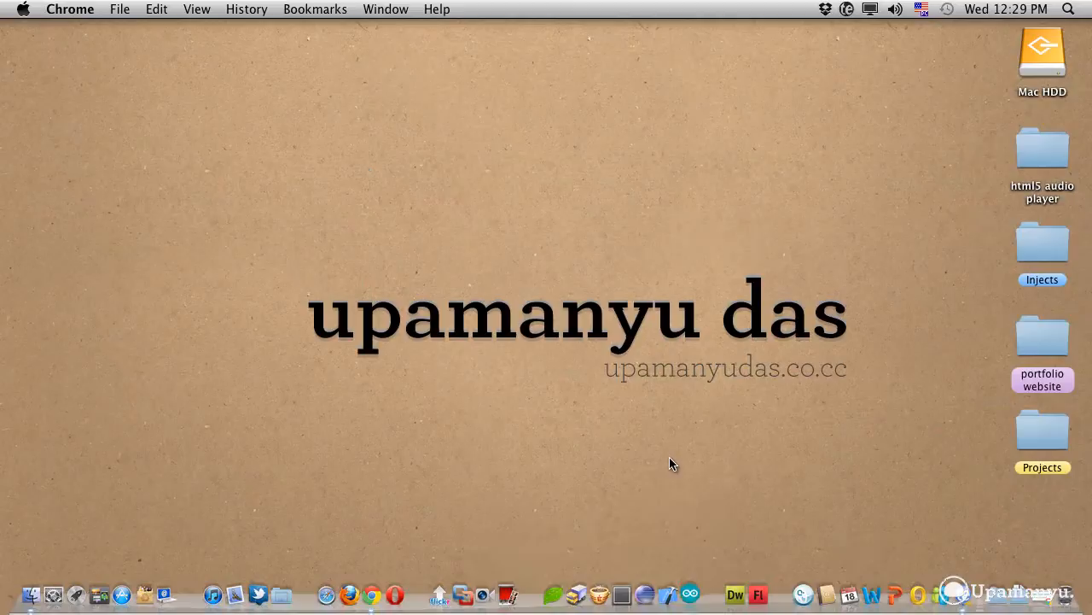
Step: Launch Arduino IDE 1.0.1 from the Dock with a new empty sketch
left_click(689, 594)
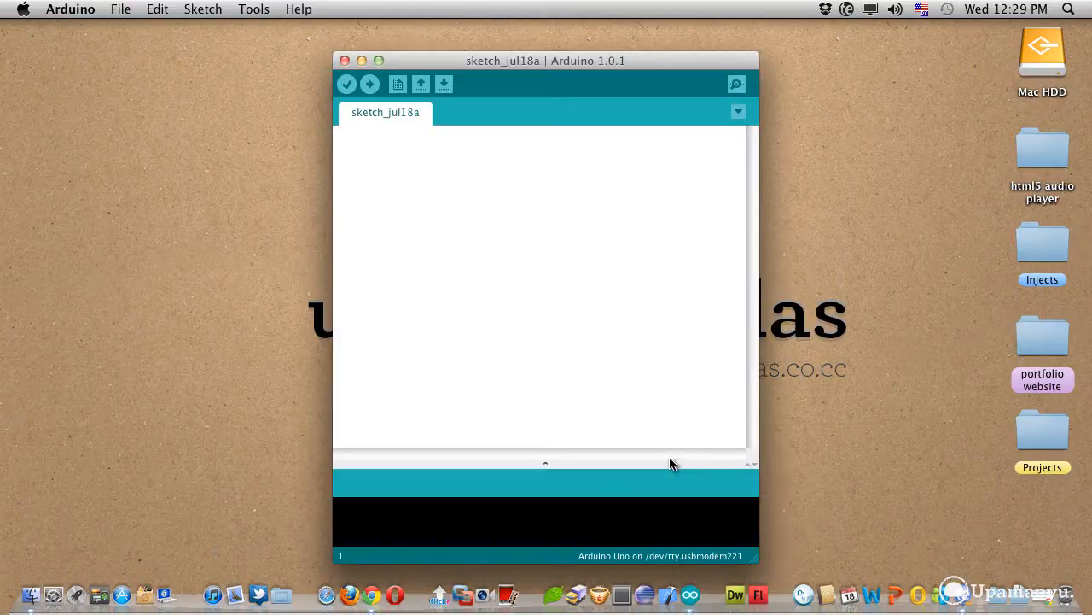
mouse_move(117, 39)
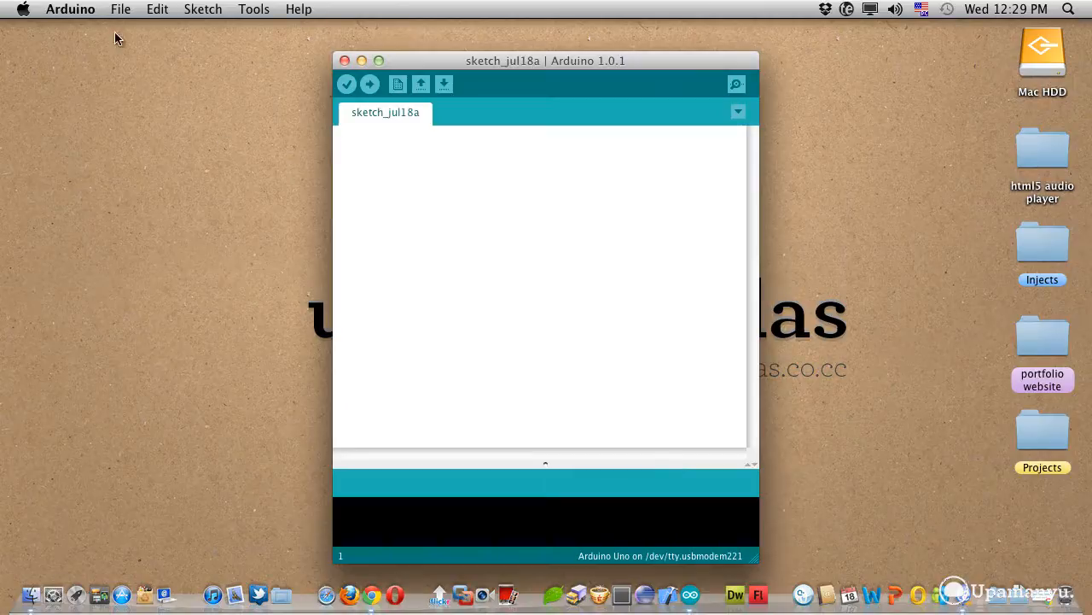
left_click(203, 10)
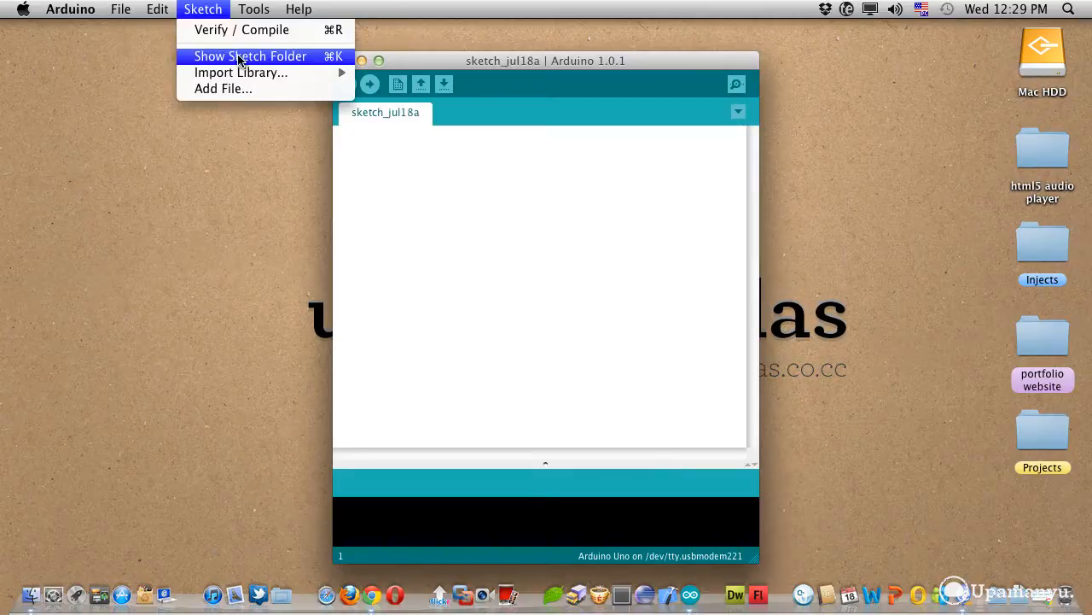
left_click(253, 10)
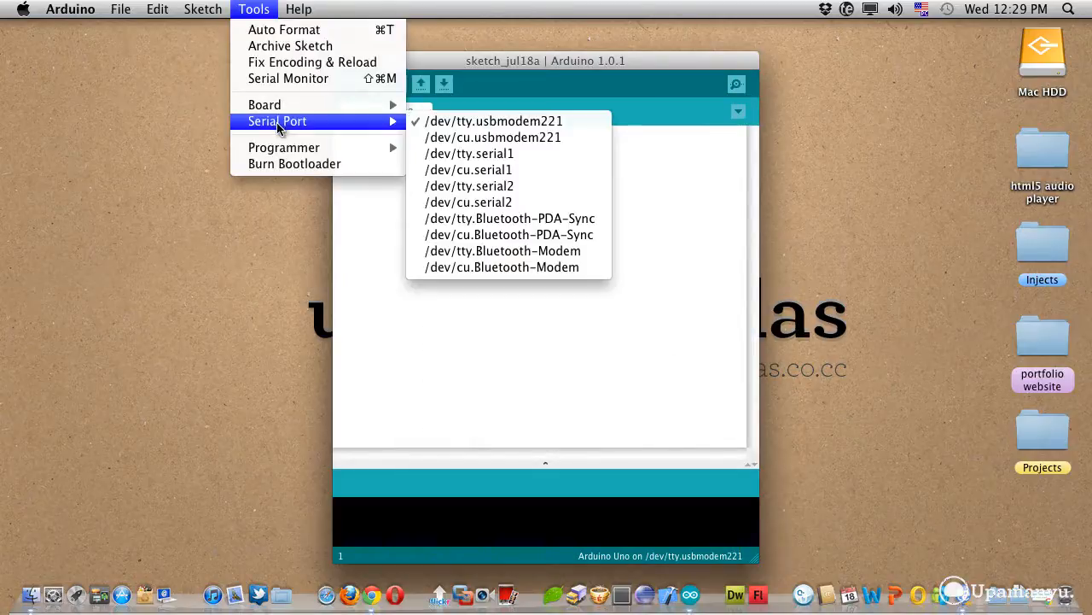
mouse_move(494, 120)
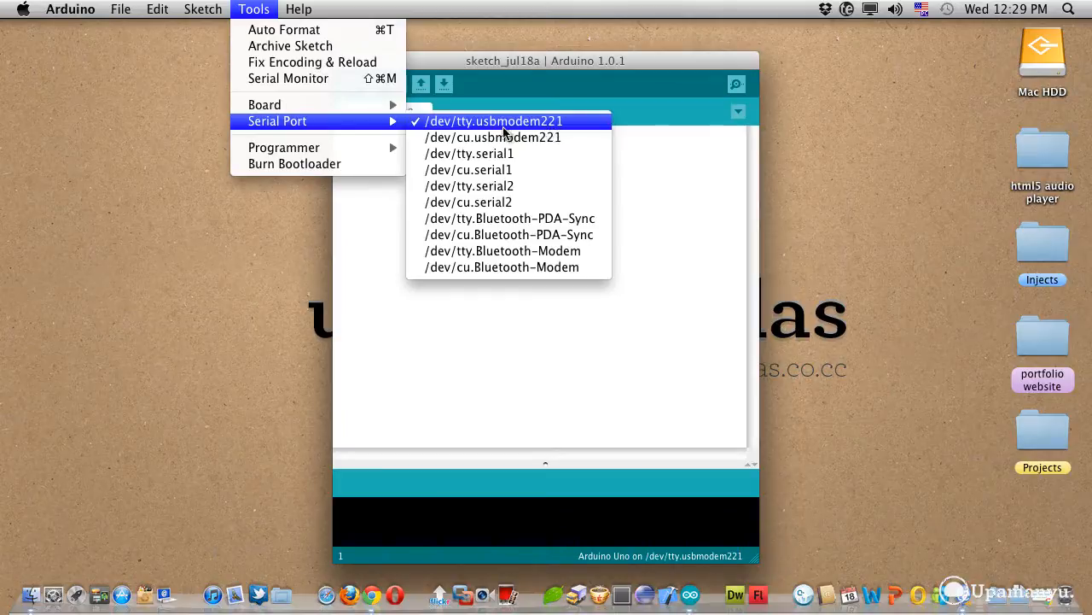
mouse_move(544, 130)
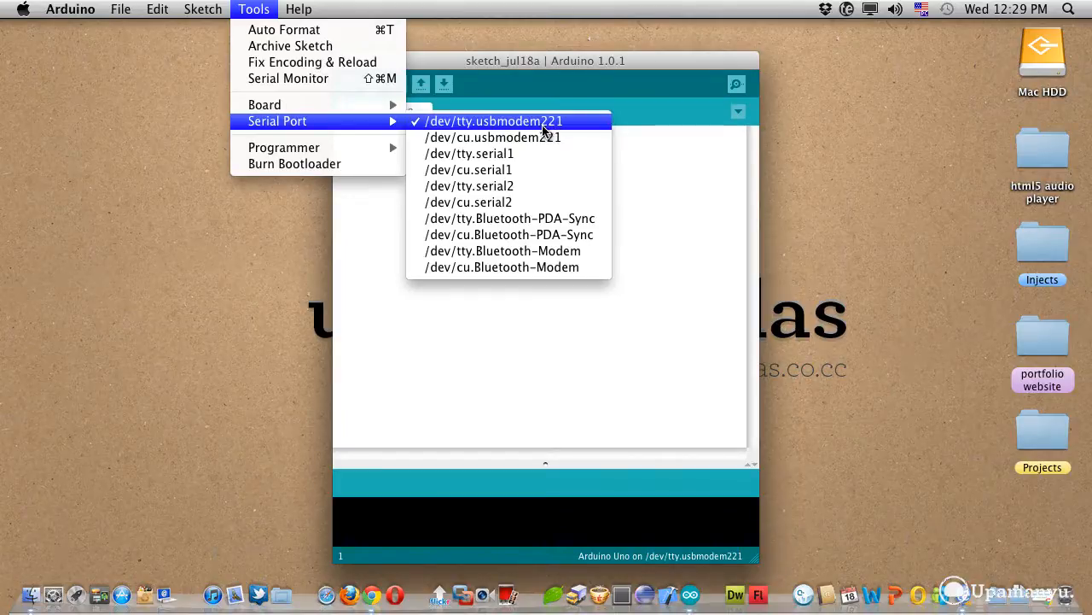
mouse_move(495, 154)
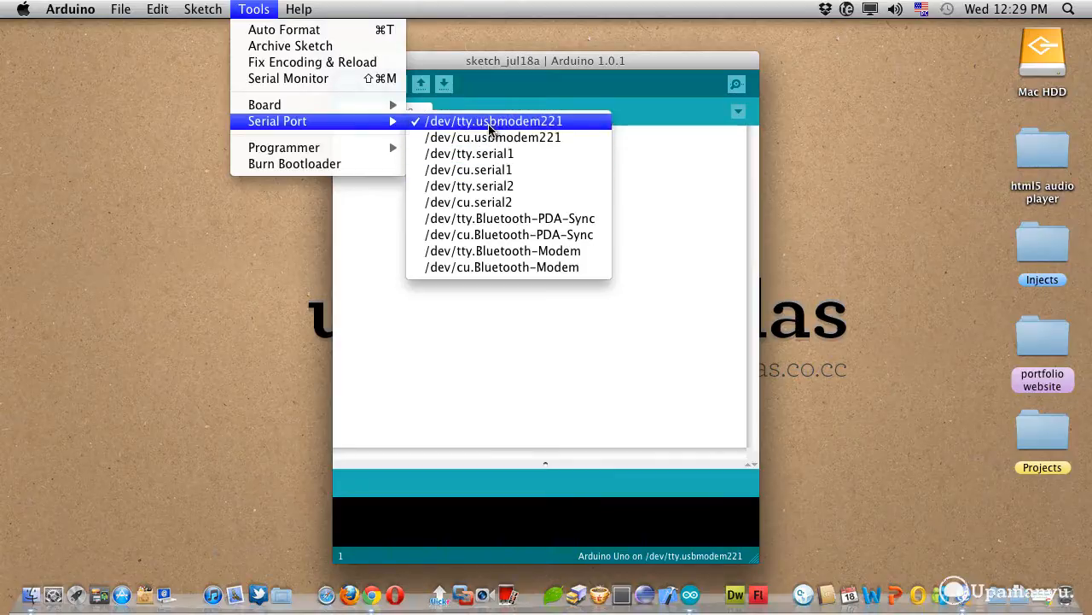
mouse_move(514, 133)
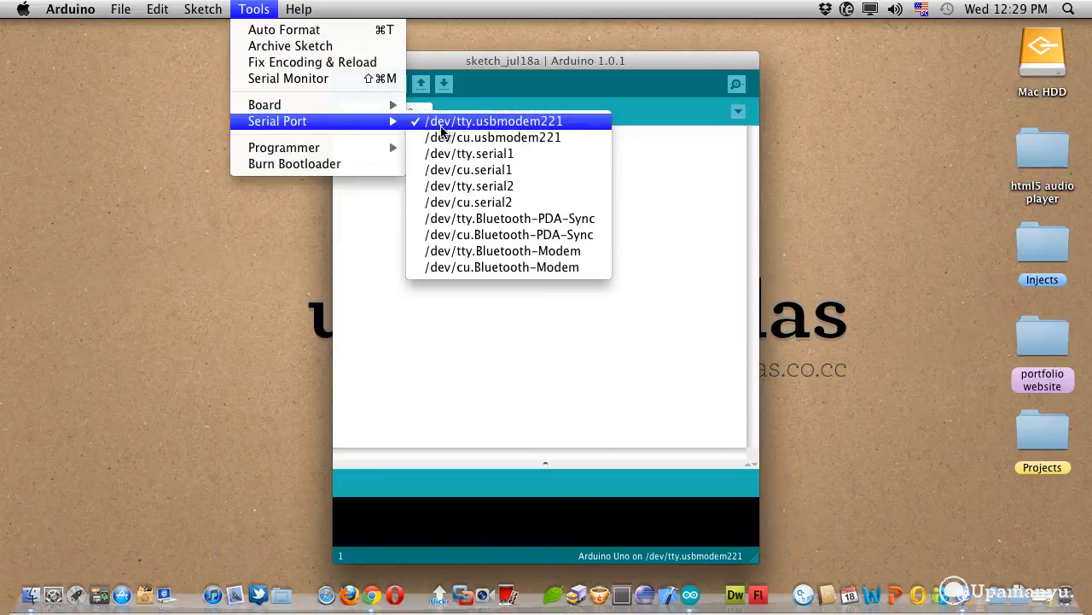
mouse_move(484, 130)
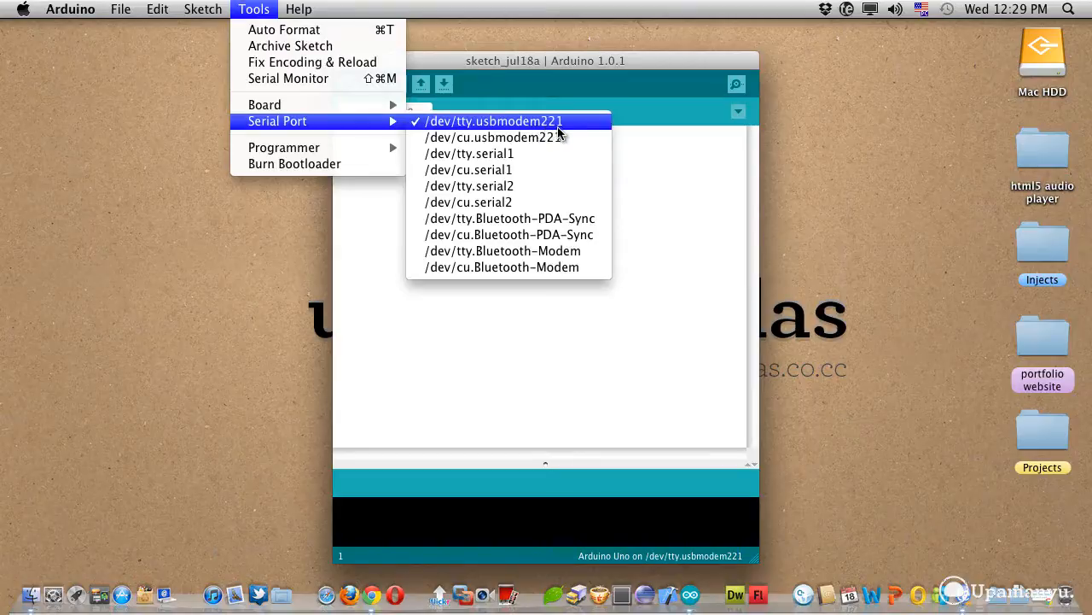
mouse_move(555, 135)
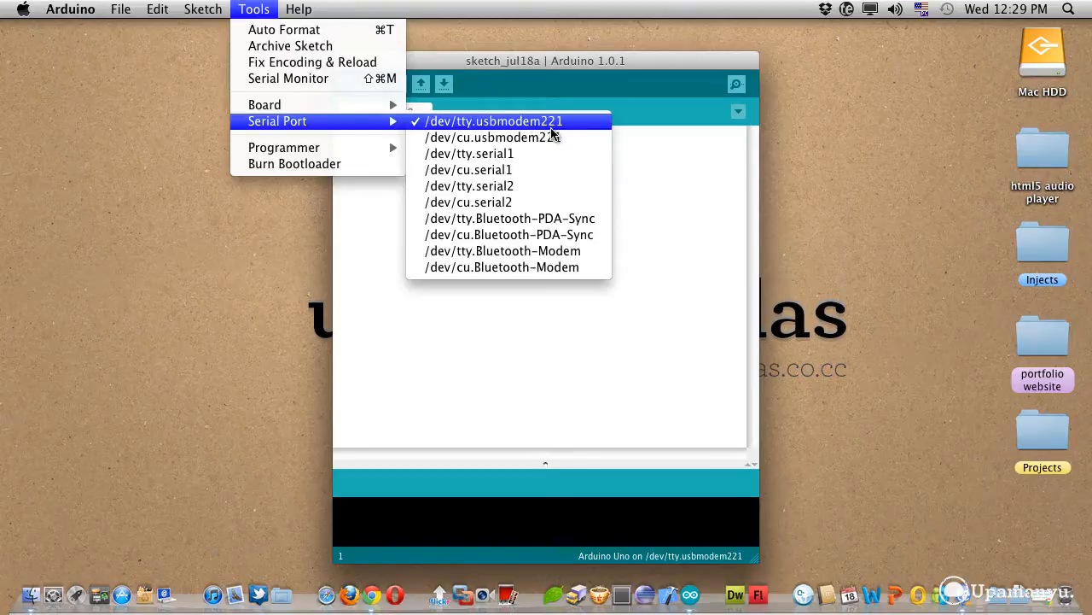
left_click(494, 119)
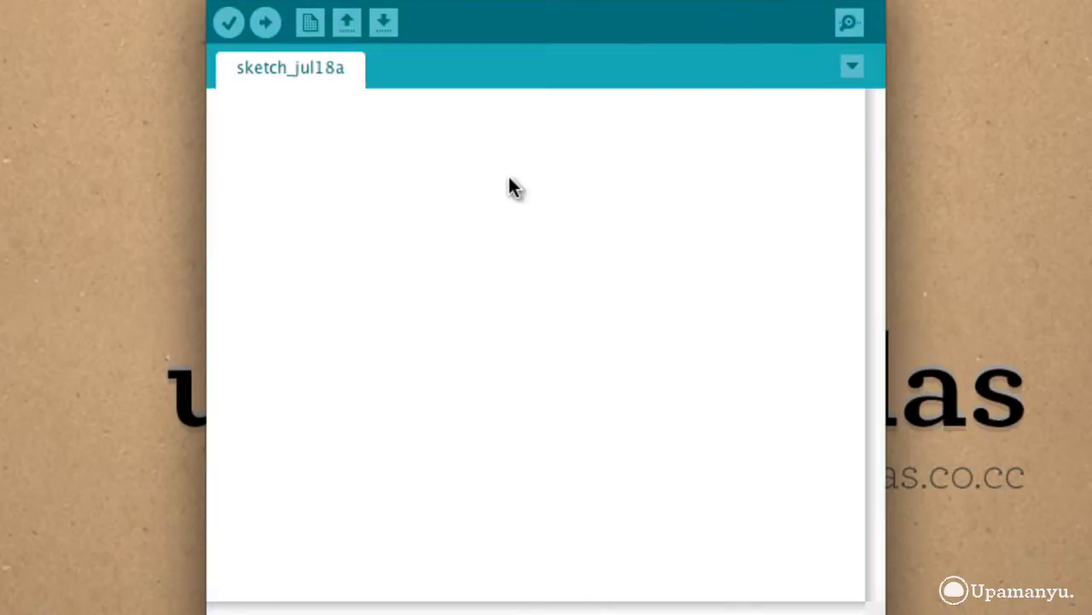
Step: Write empty void setup() and void loop() bodies and start an int declaration on top
type("arduino")
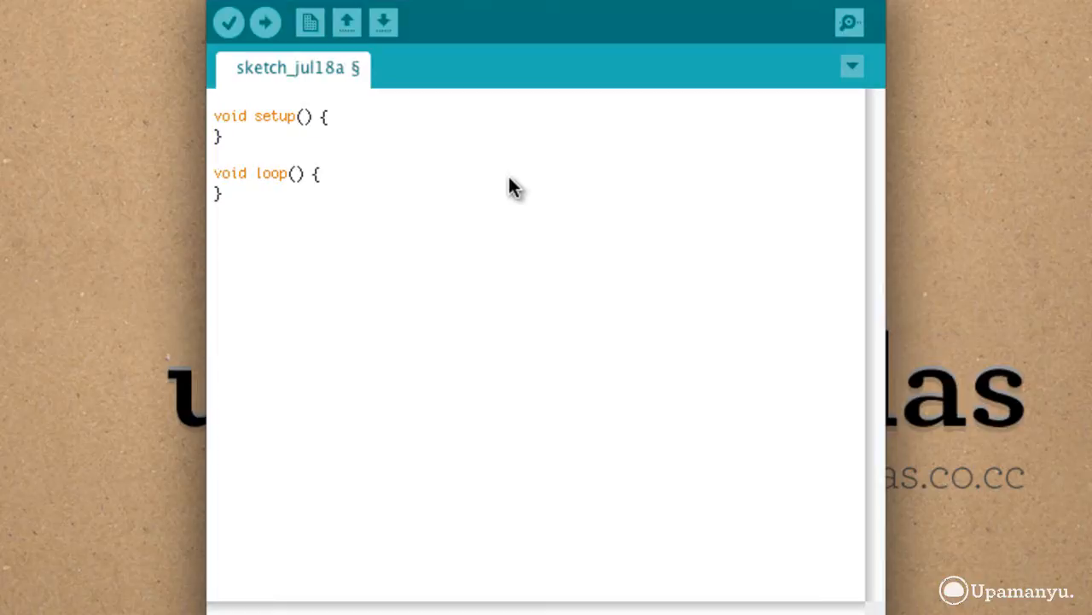
left_click(282, 116)
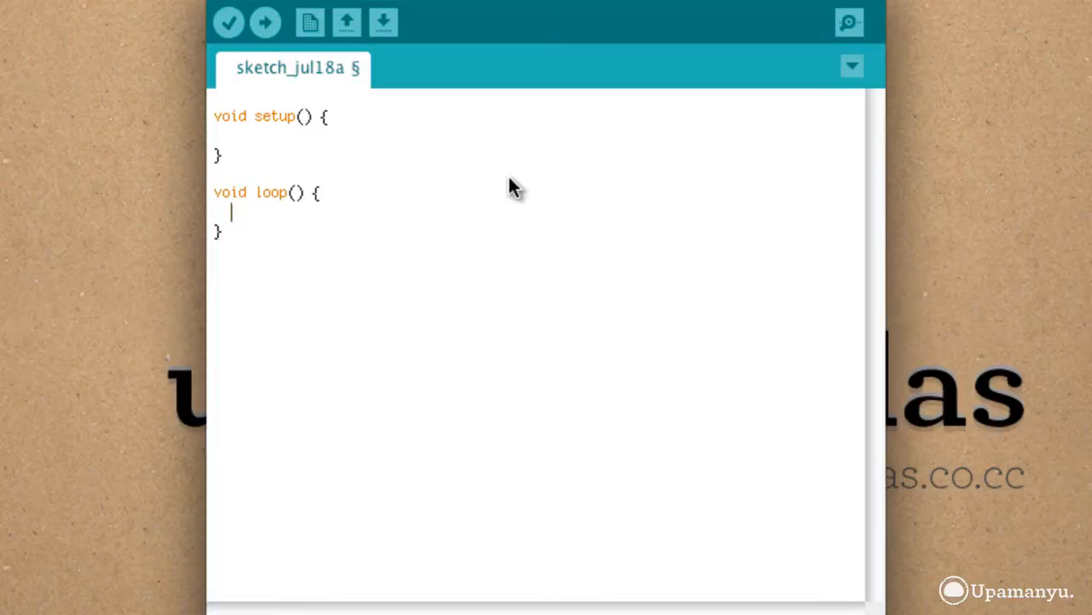
left_click(236, 137)
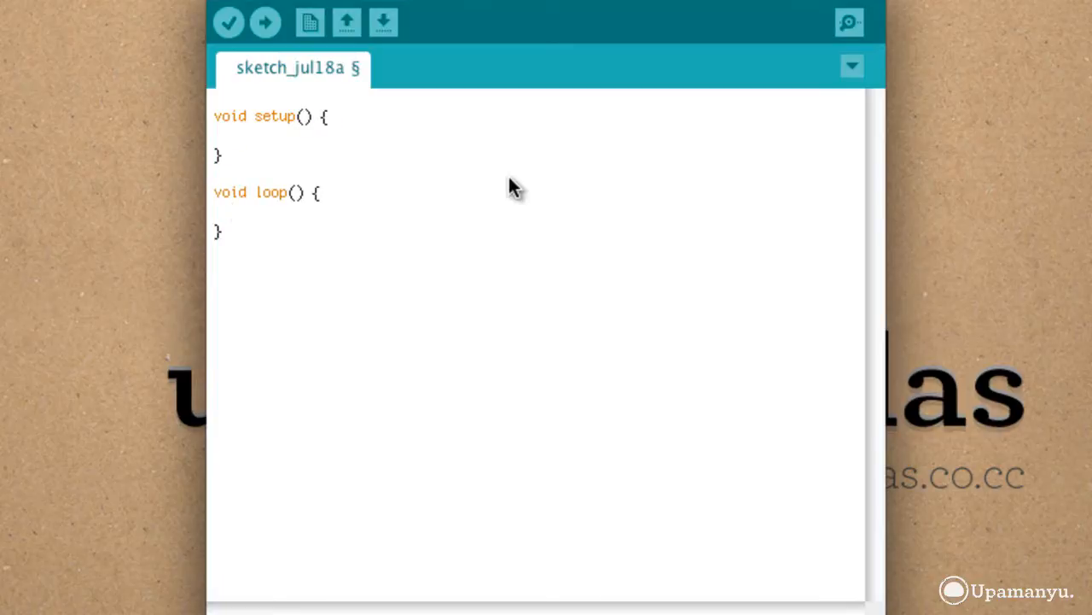
left_click(230, 136)
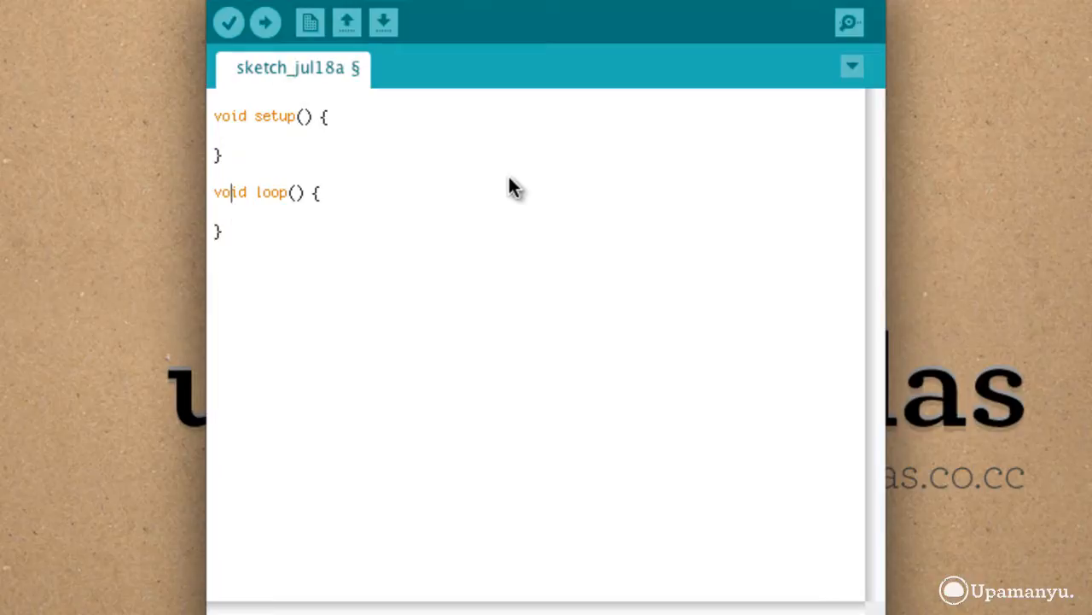
left_click(216, 170)
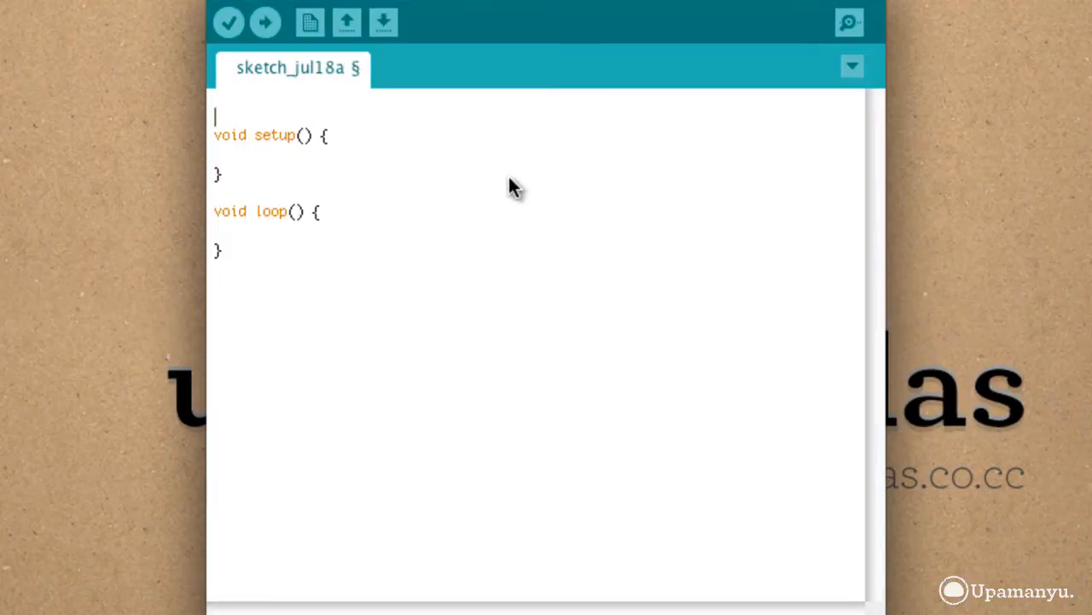
type("int")
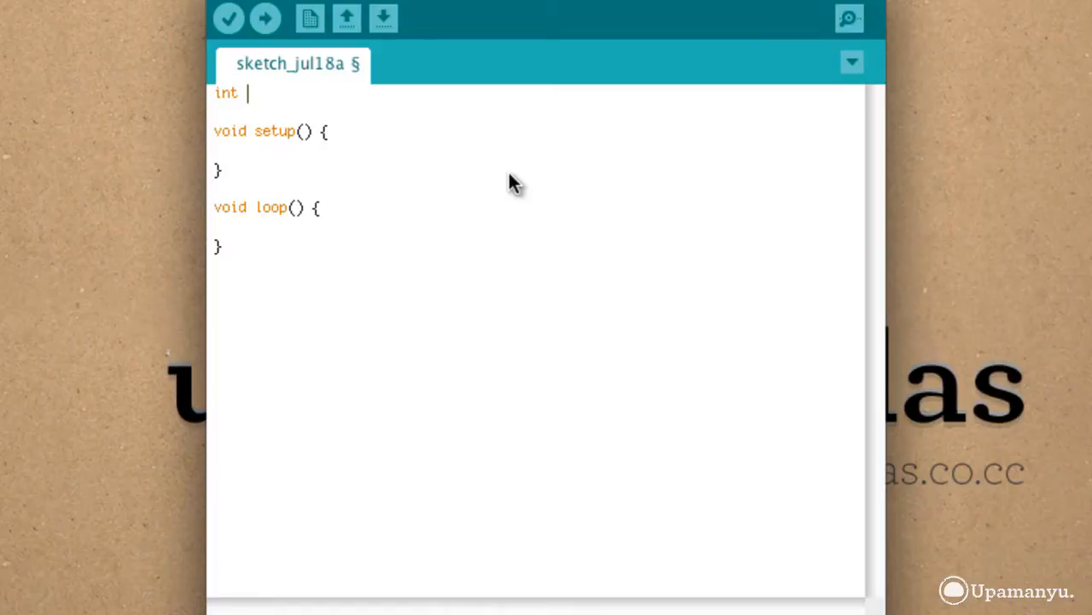
Step: Declare int led = 13; on the sketch's first line
type("le")
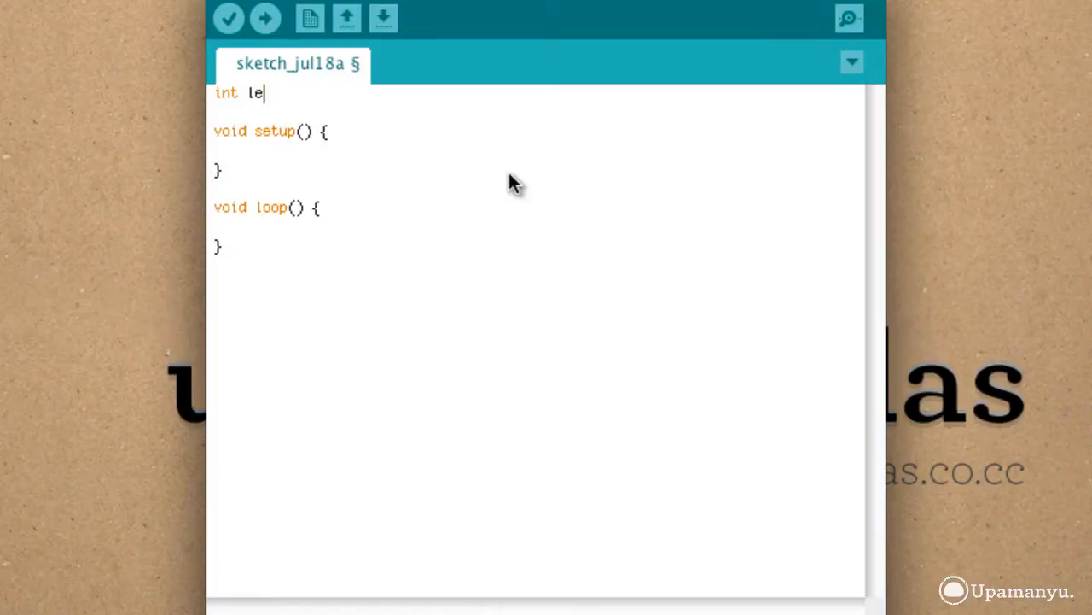
type("d =")
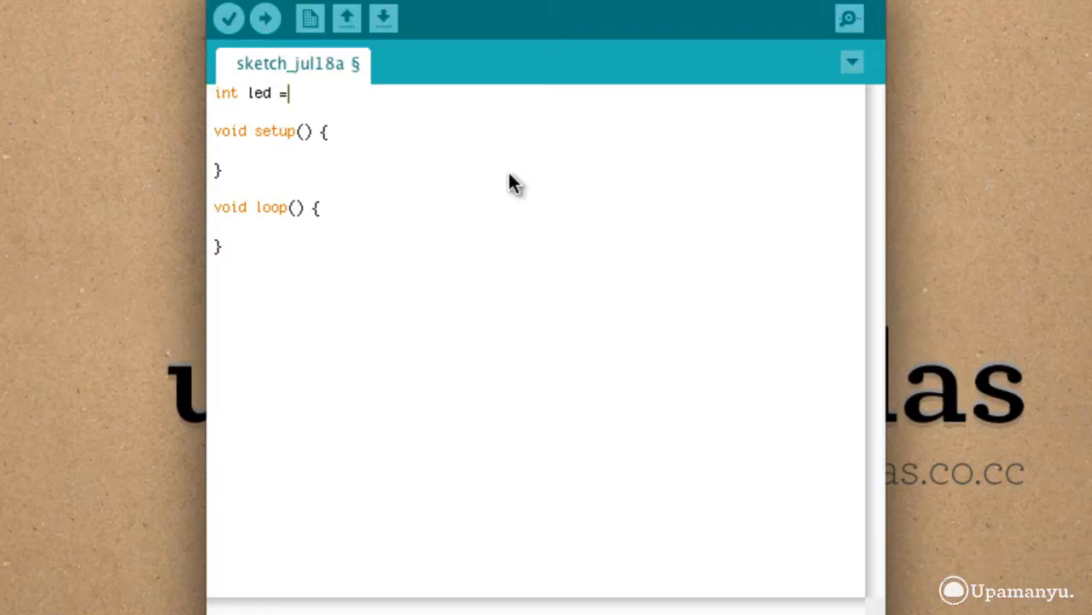
type("13;")
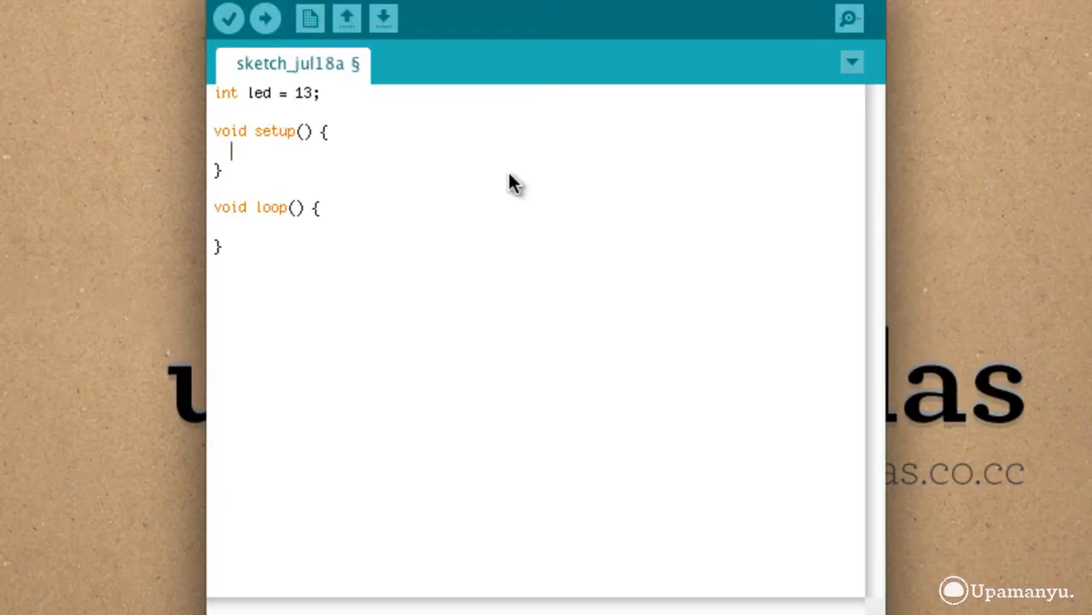
Step: Make setup() call pinMode(led, OUTPUT);
double_click(304, 92)
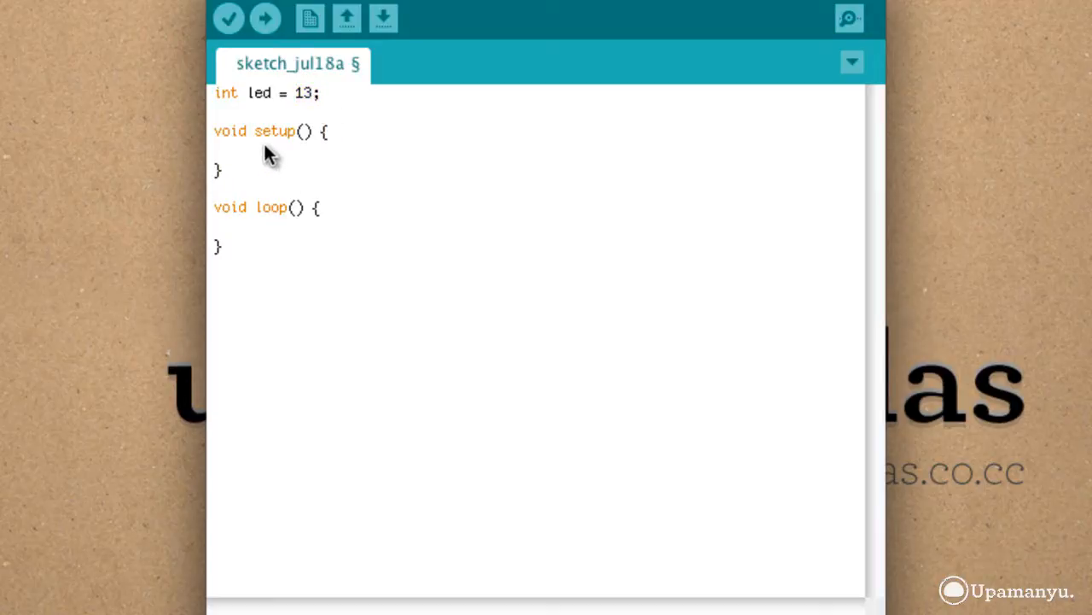
type("ipn")
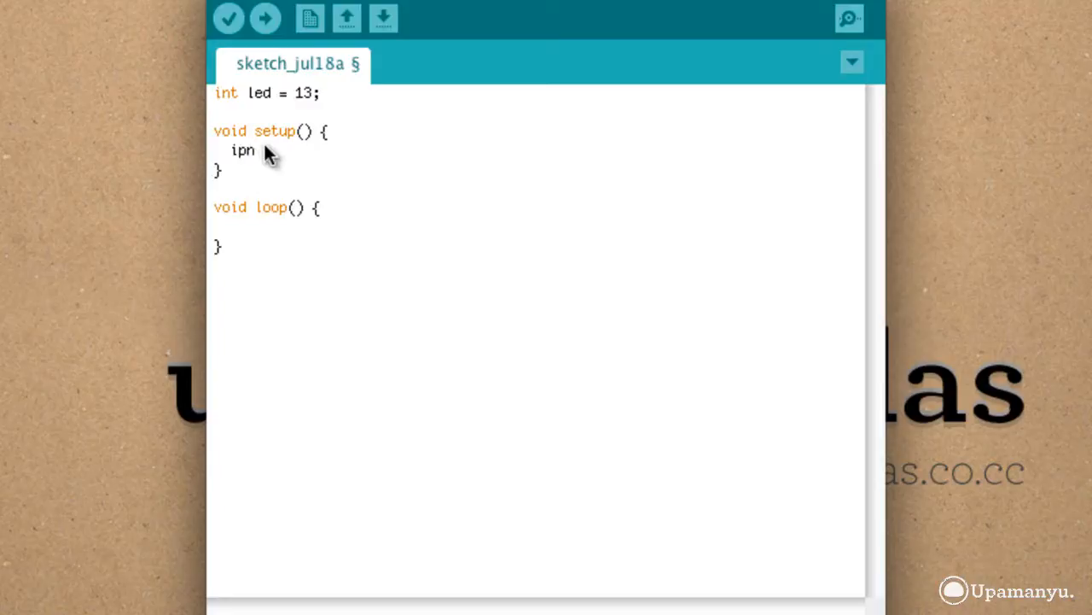
type("M")
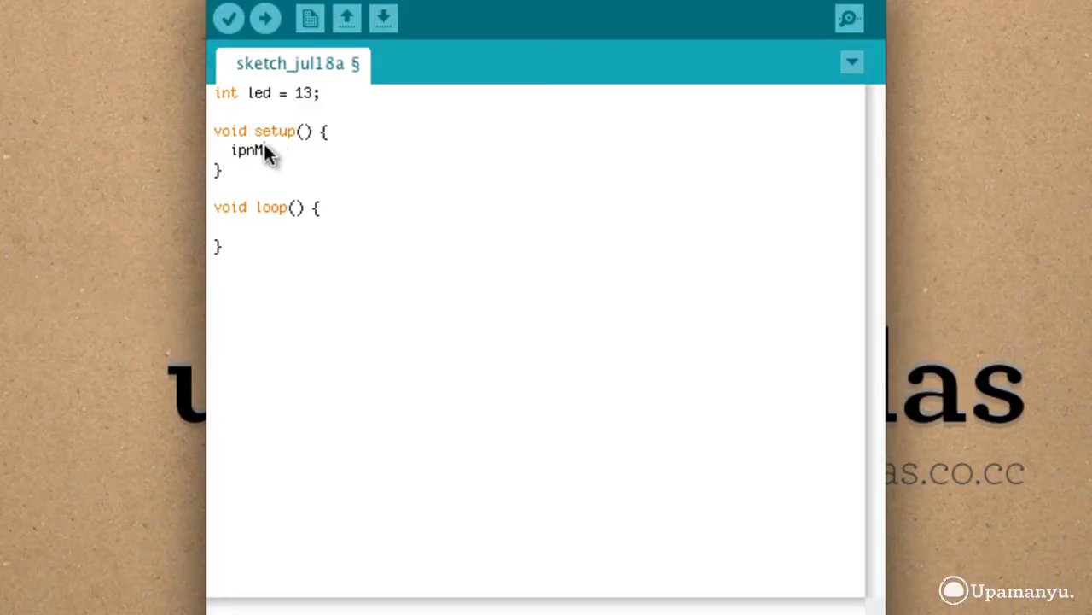
type("pin")
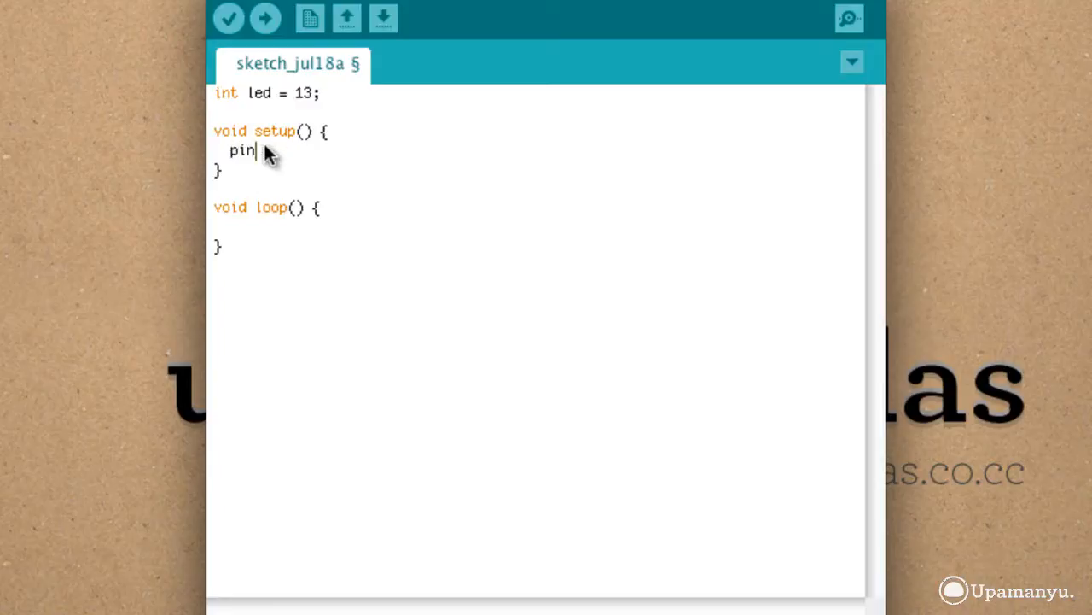
type("Mode")
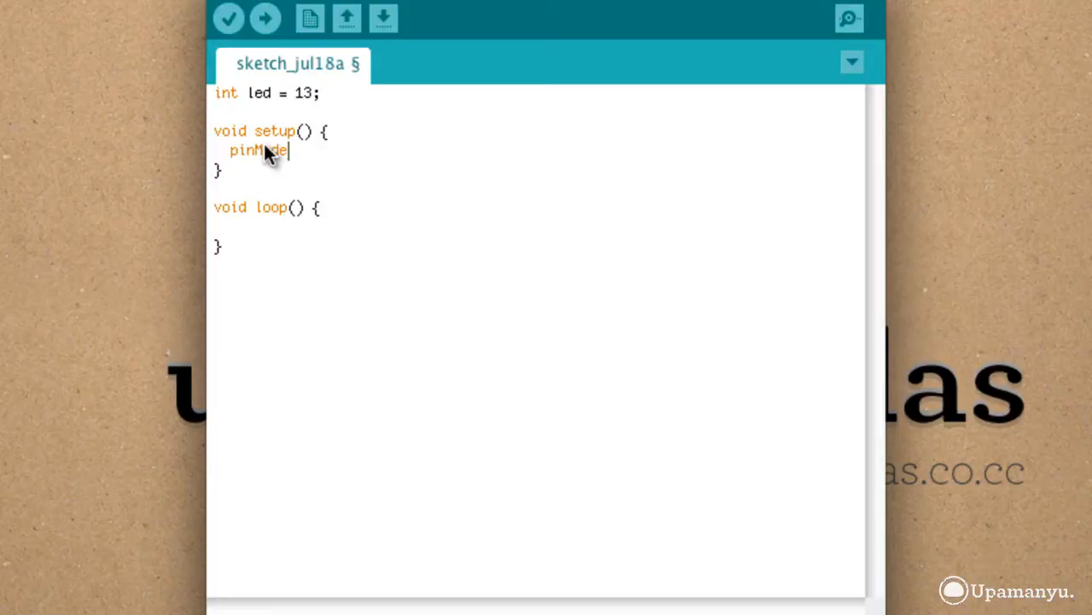
type("(led")
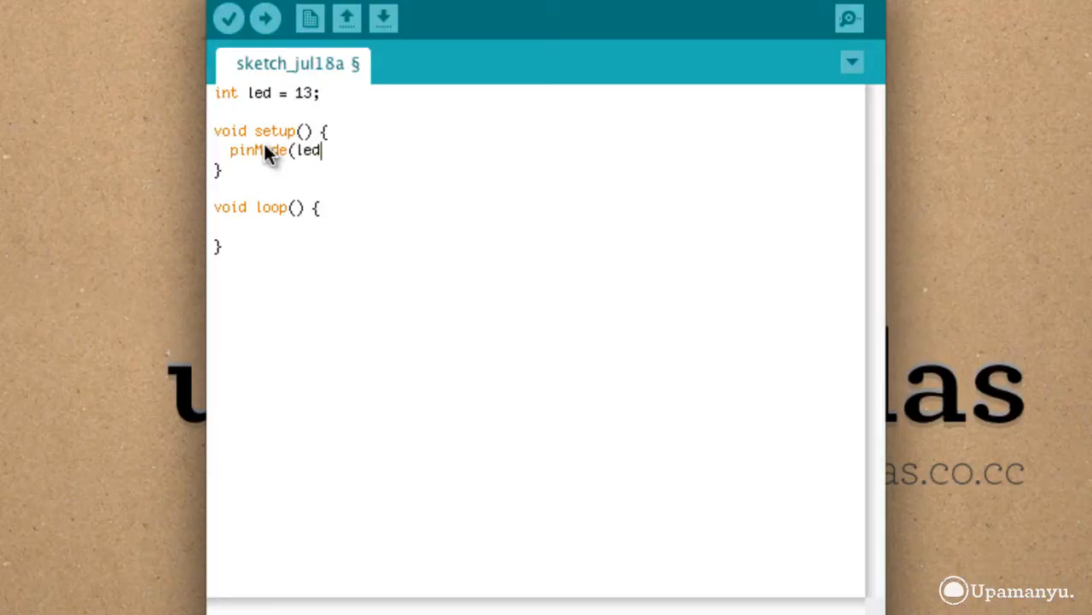
type(", OU")
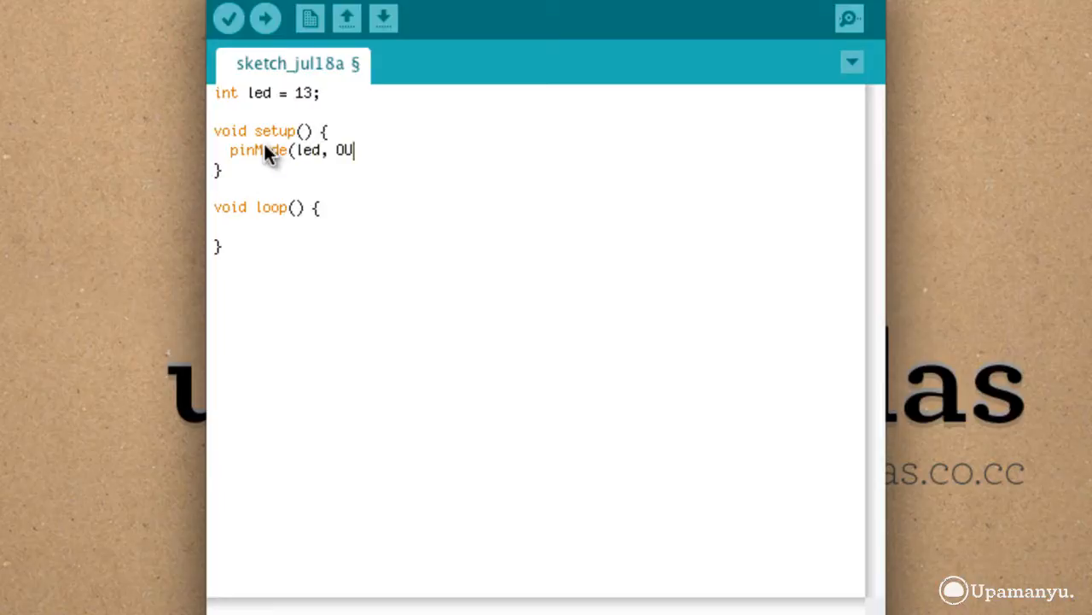
type("TPU")
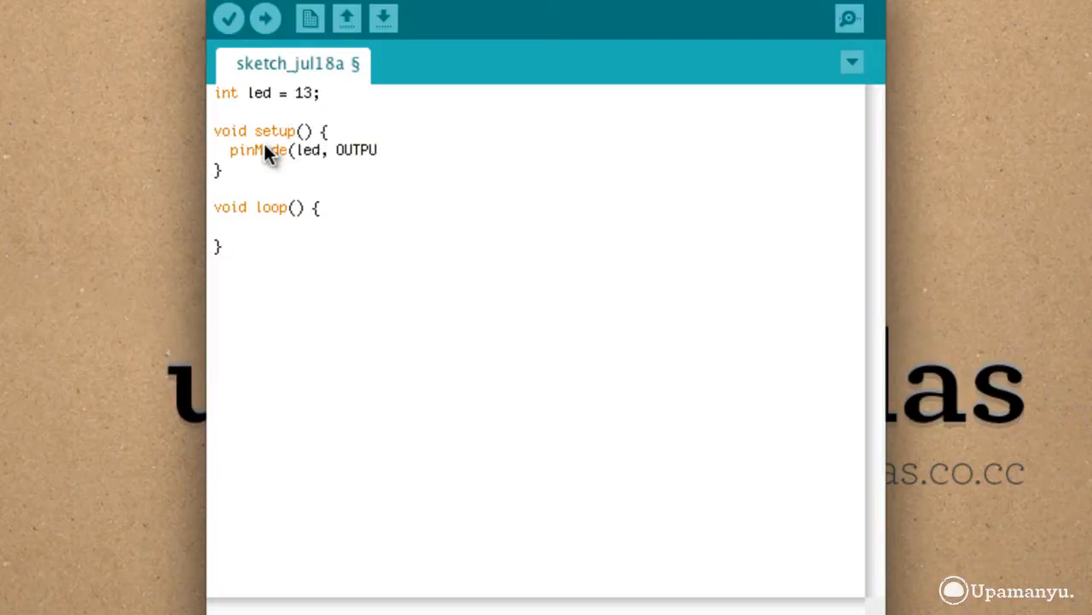
type("T);")
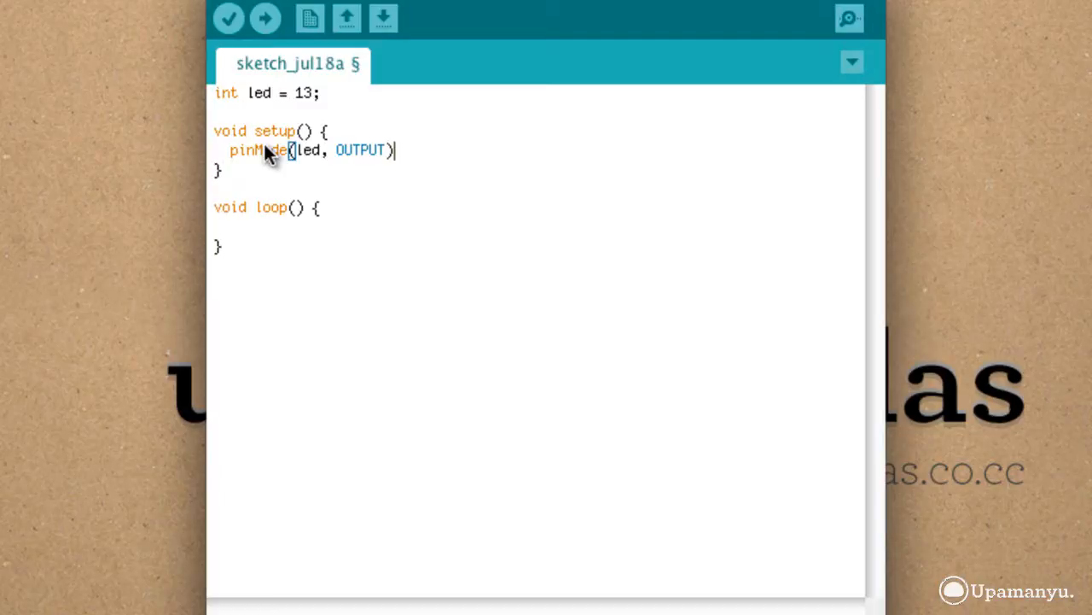
type(";")
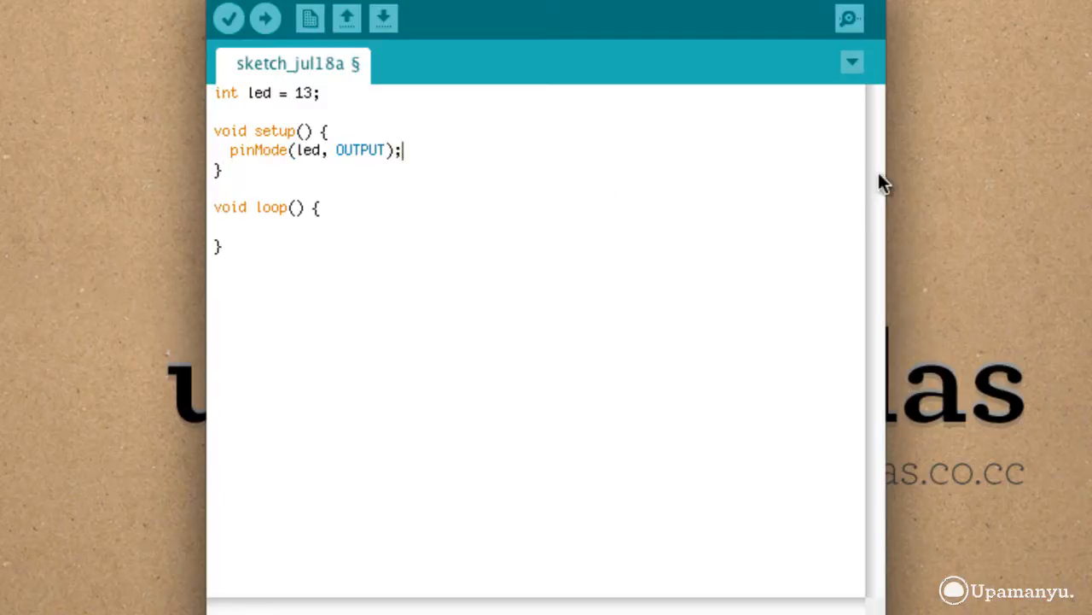
mouse_move(426, 252)
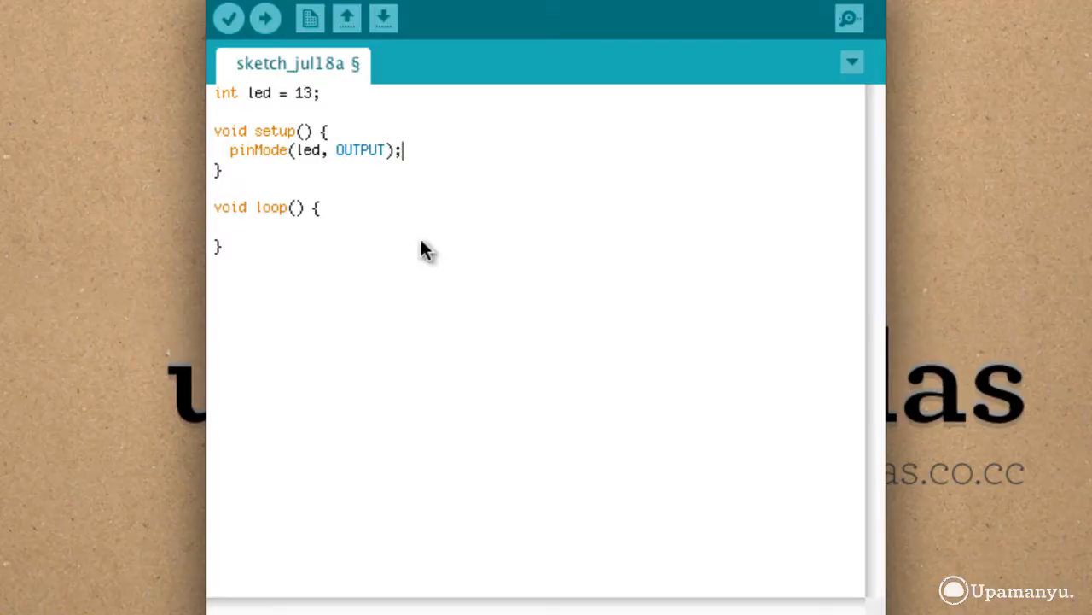
mouse_move(549, 242)
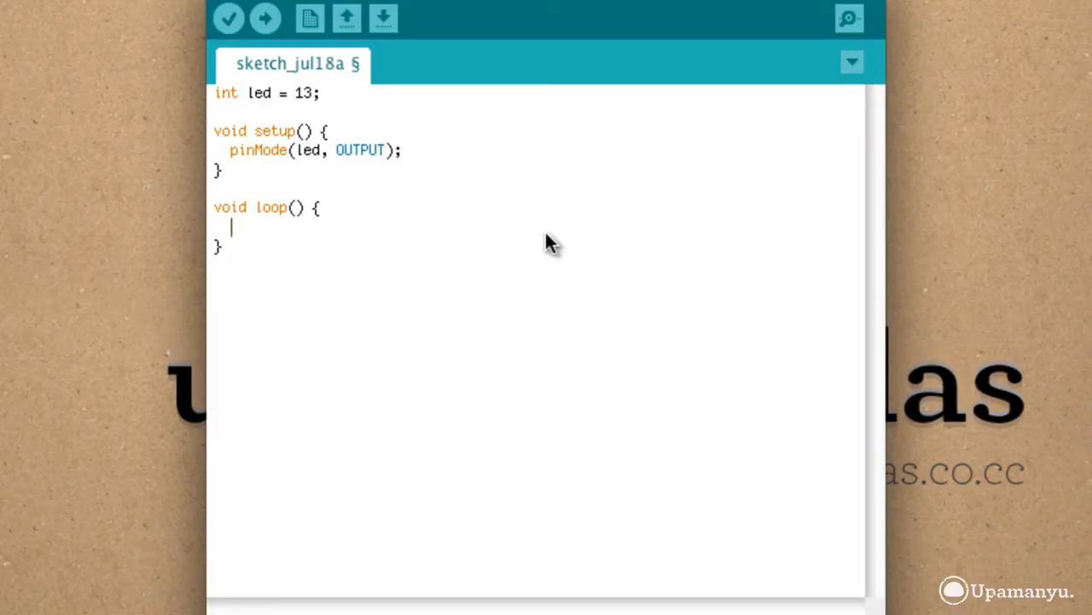
Step: Make loop() start with digitalWrite(led, HIGH);
type("digitalW")
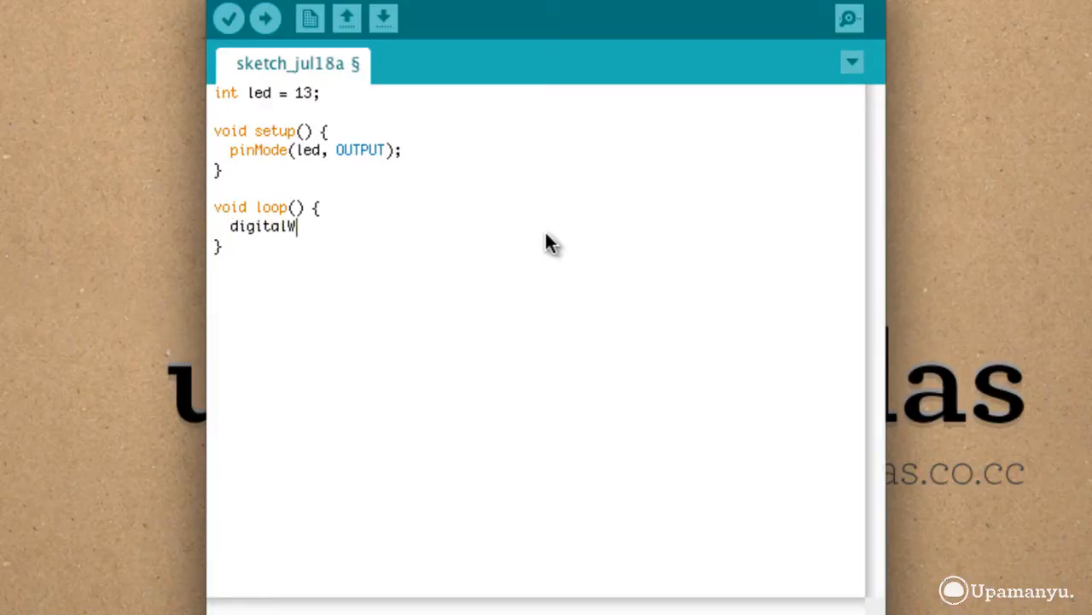
type("rite")
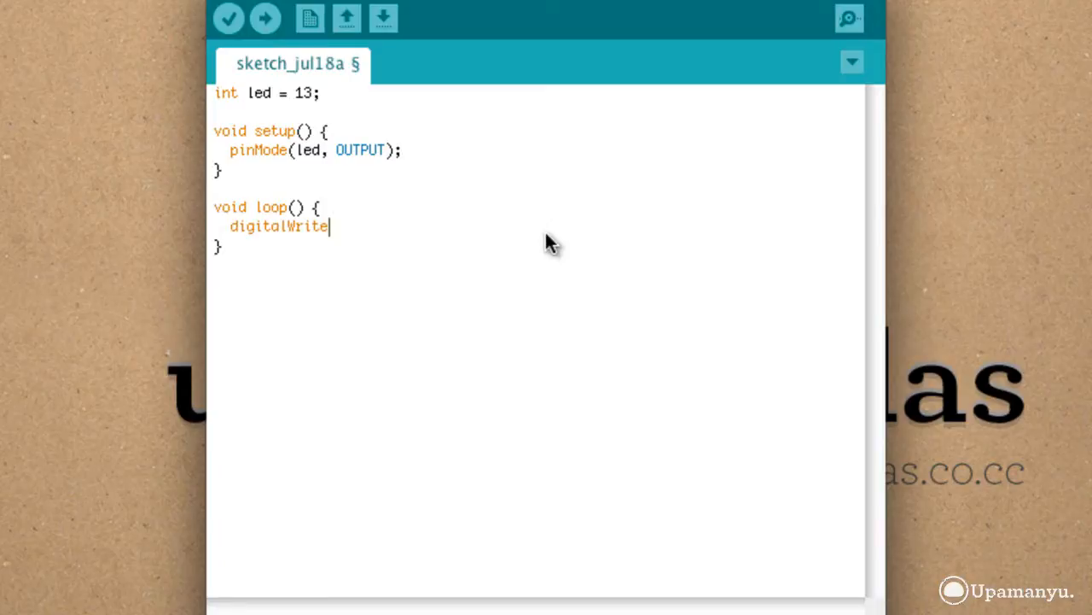
type("(")
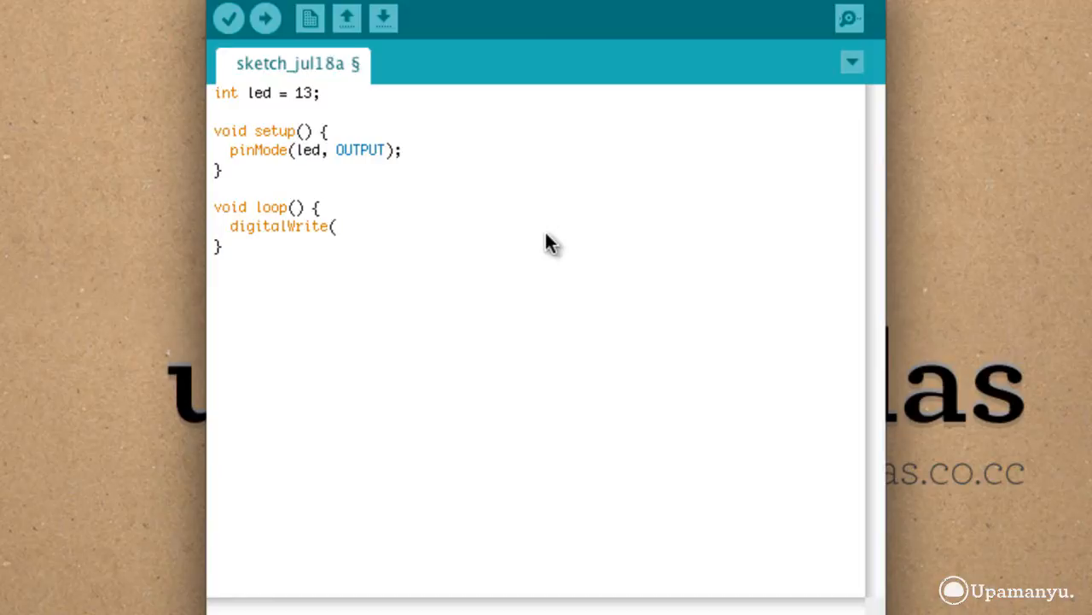
type("led")
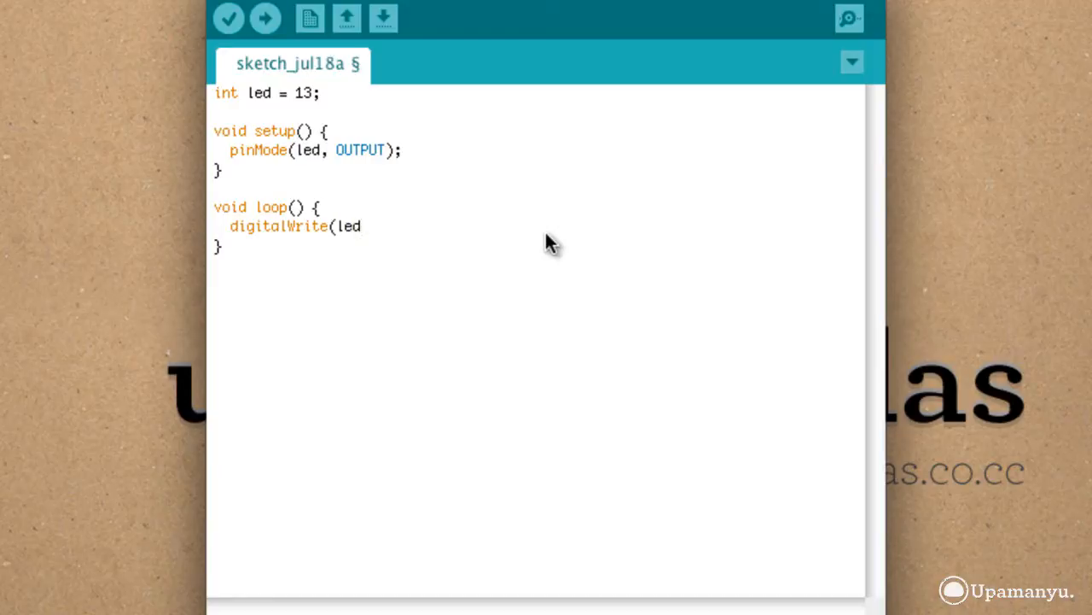
type(", HI")
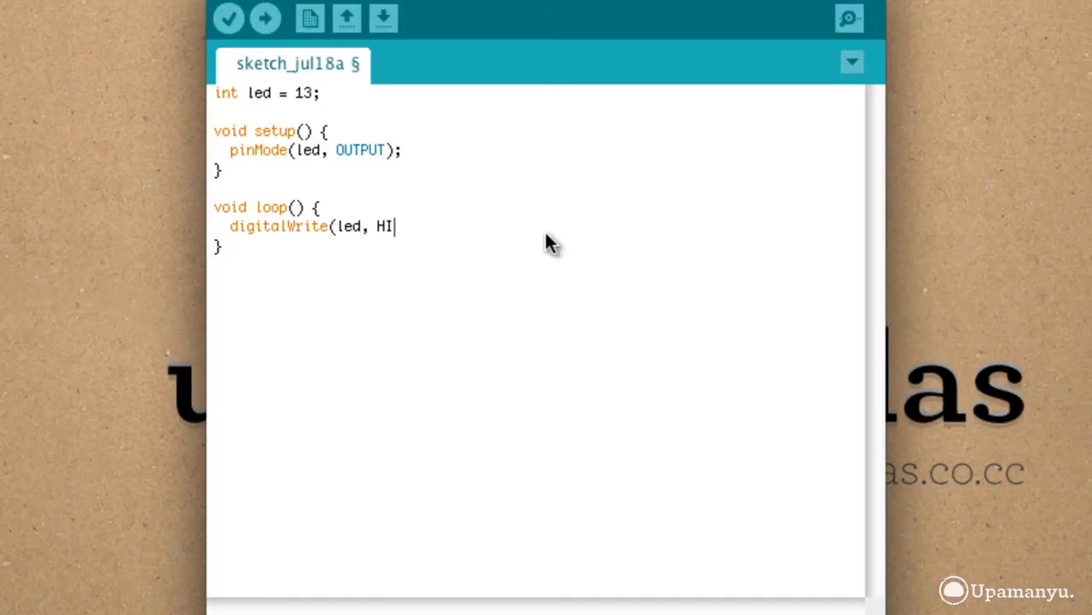
type("GH);")
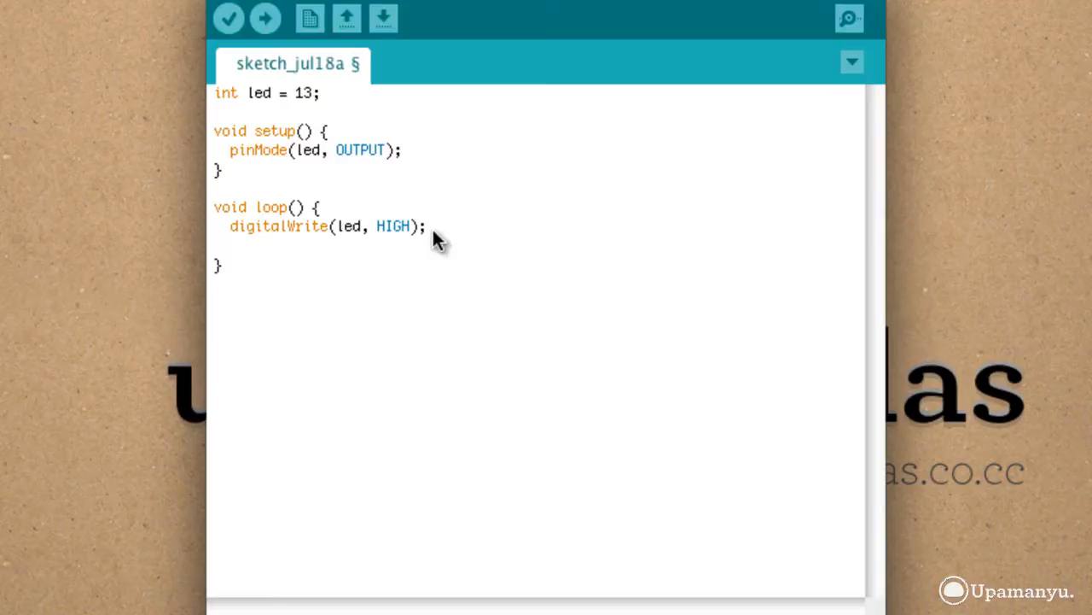
type("digital")
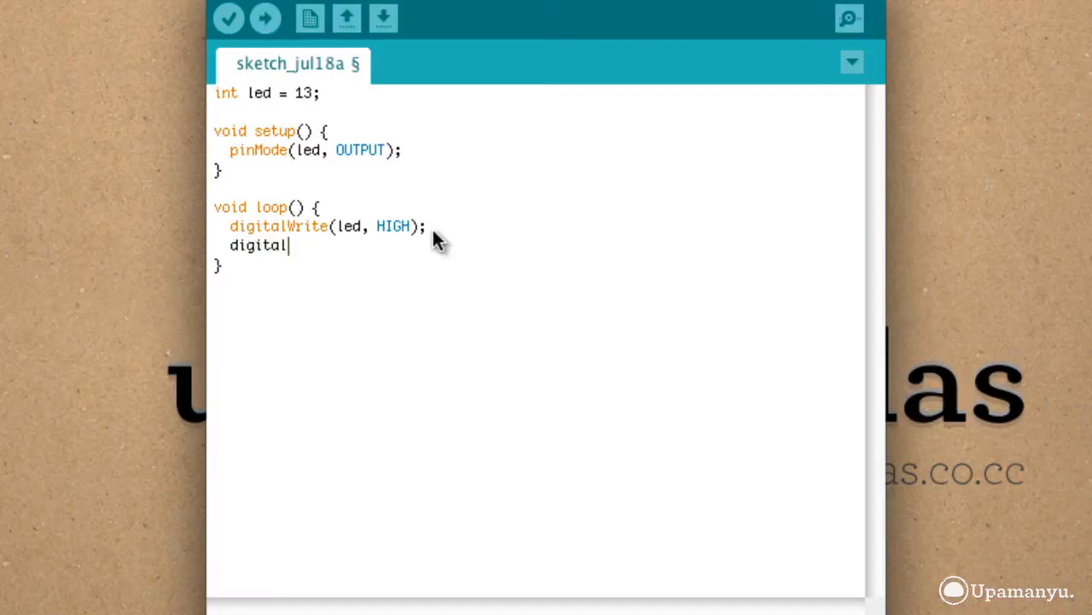
Step: Add digitalWrite(led, LOW); and leave a blank line after the HIGH call
type("writ")
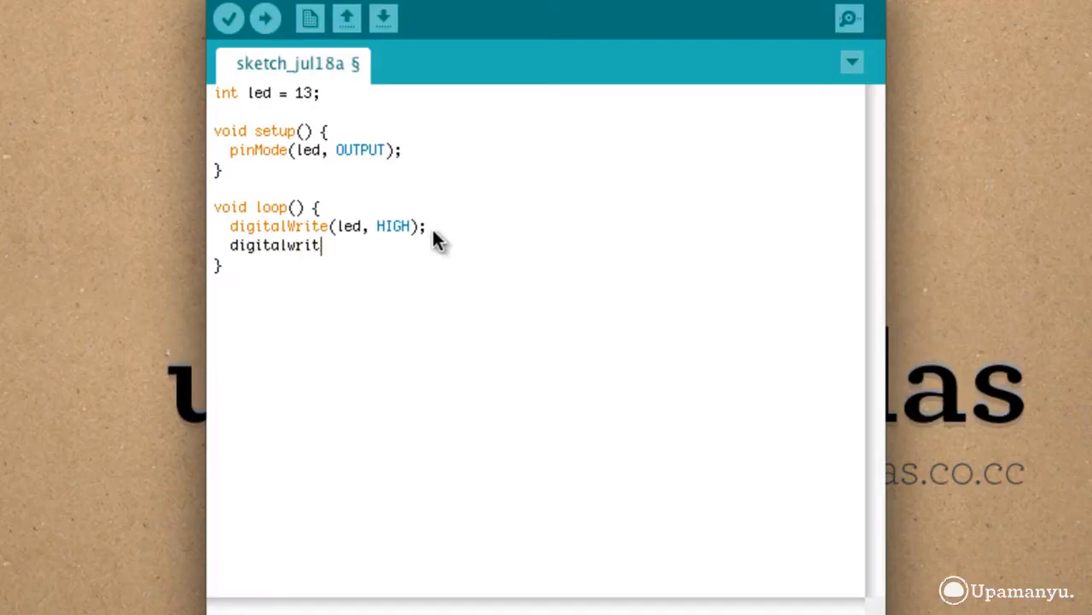
type("e")
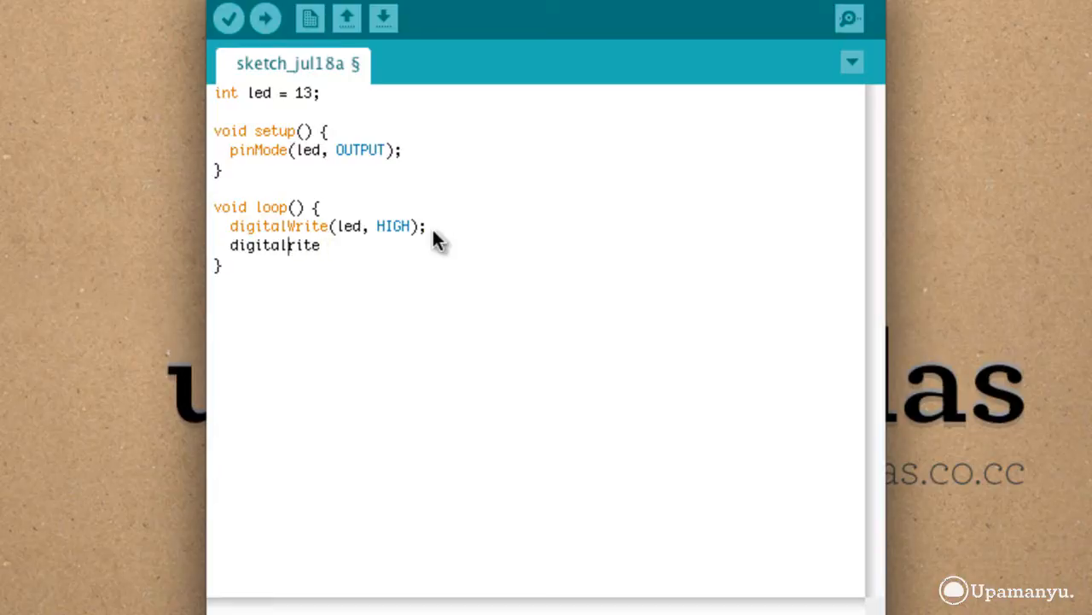
type("Write")
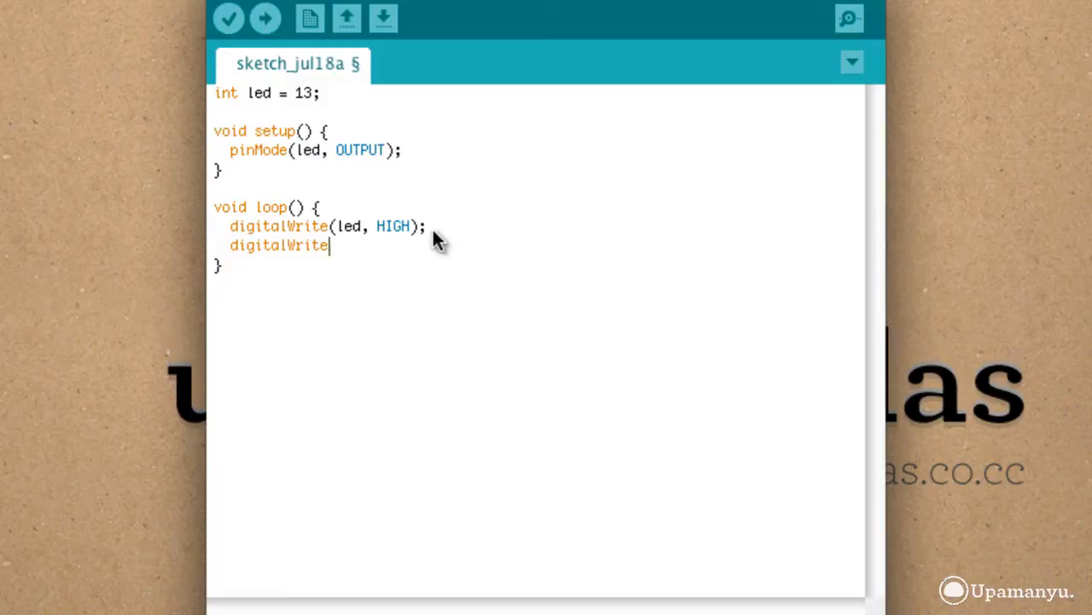
type("(led")
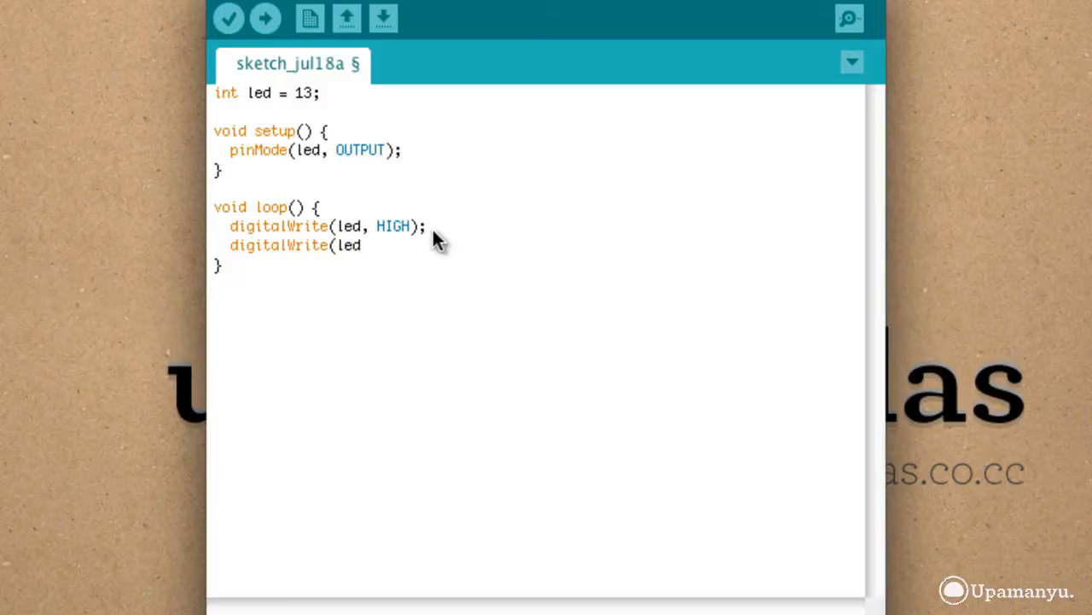
type(", LOW")
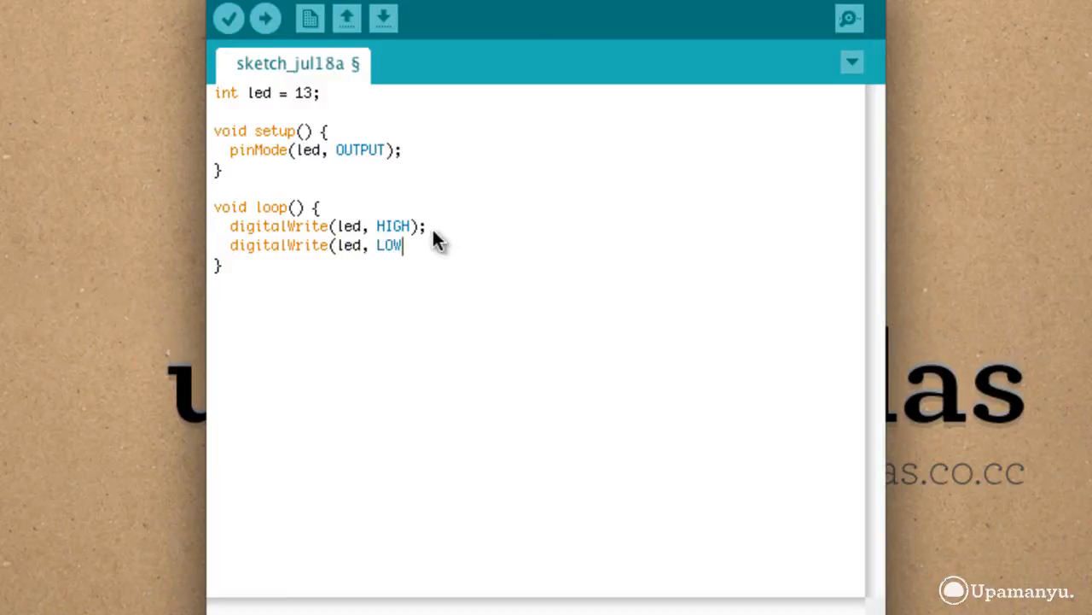
type(");")
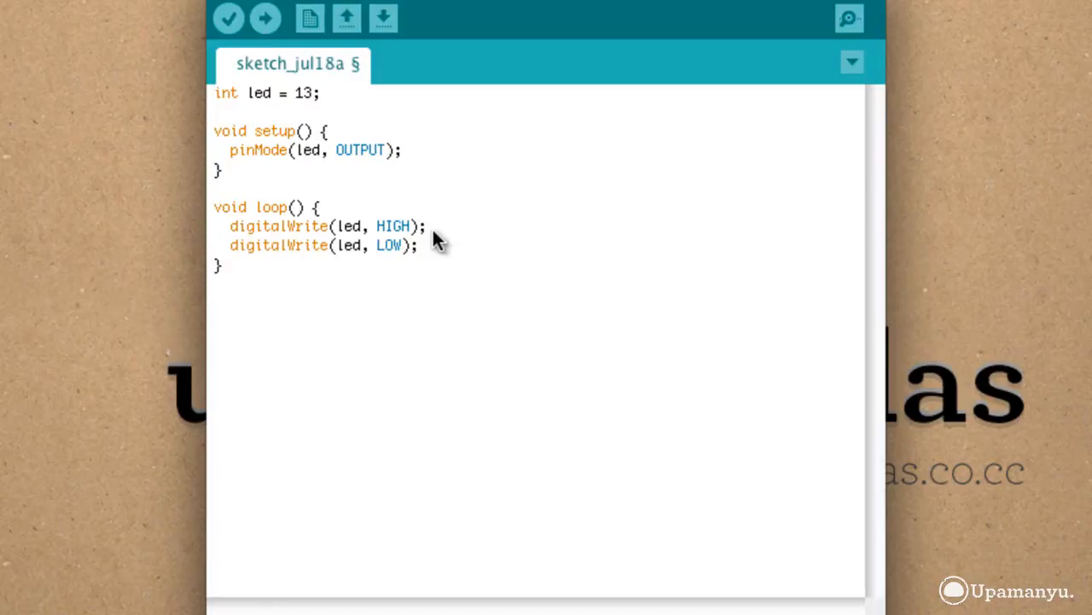
left_click(376, 246)
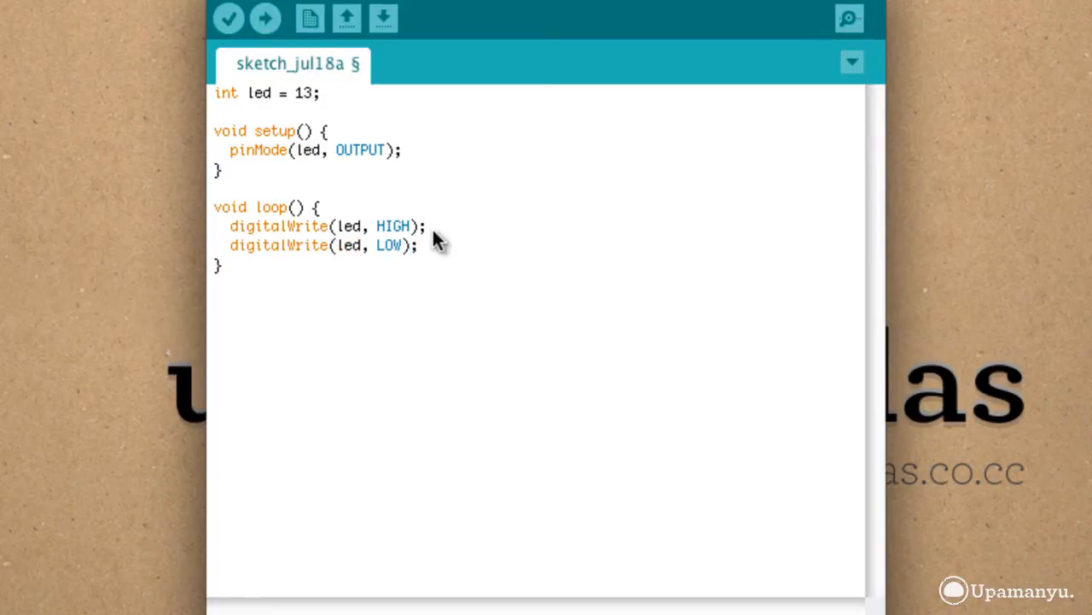
key("Enter")
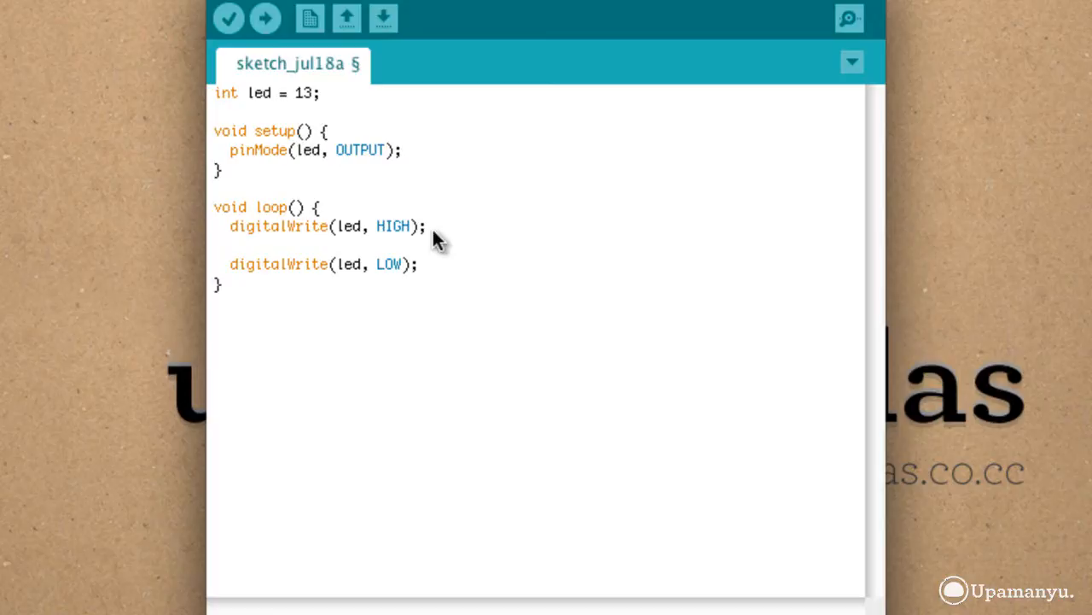
Step: Follow both the HIGH and LOW writes with delay(d);
type("d")
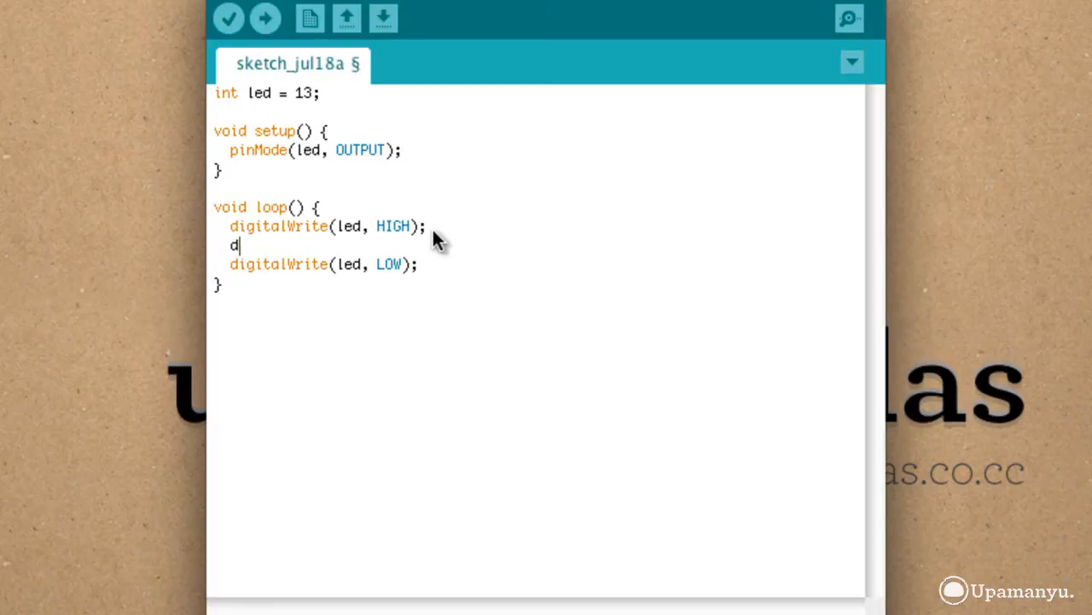
type("elay")
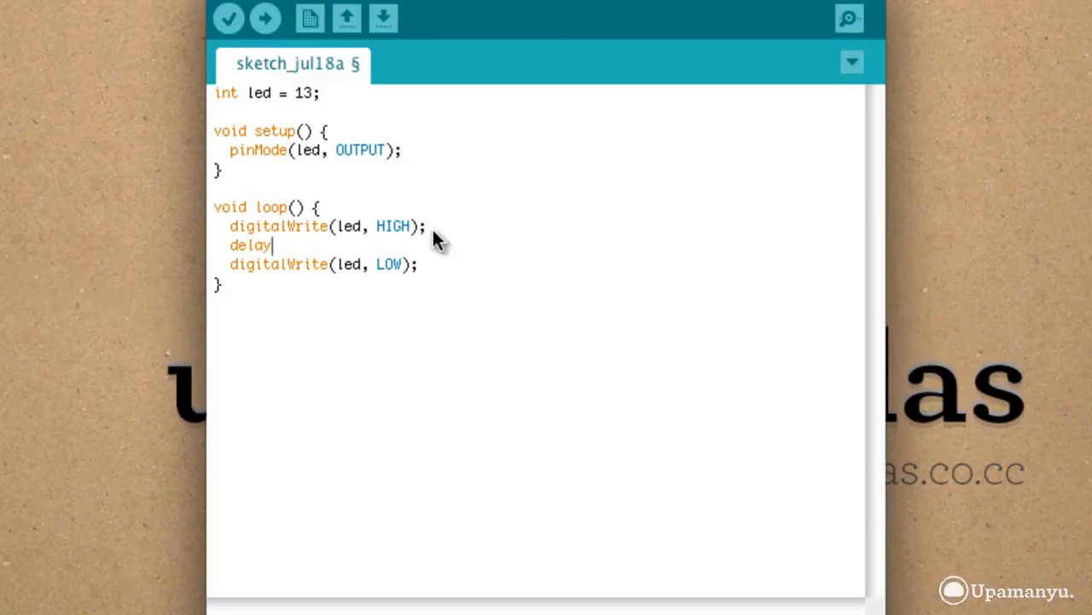
type("(")
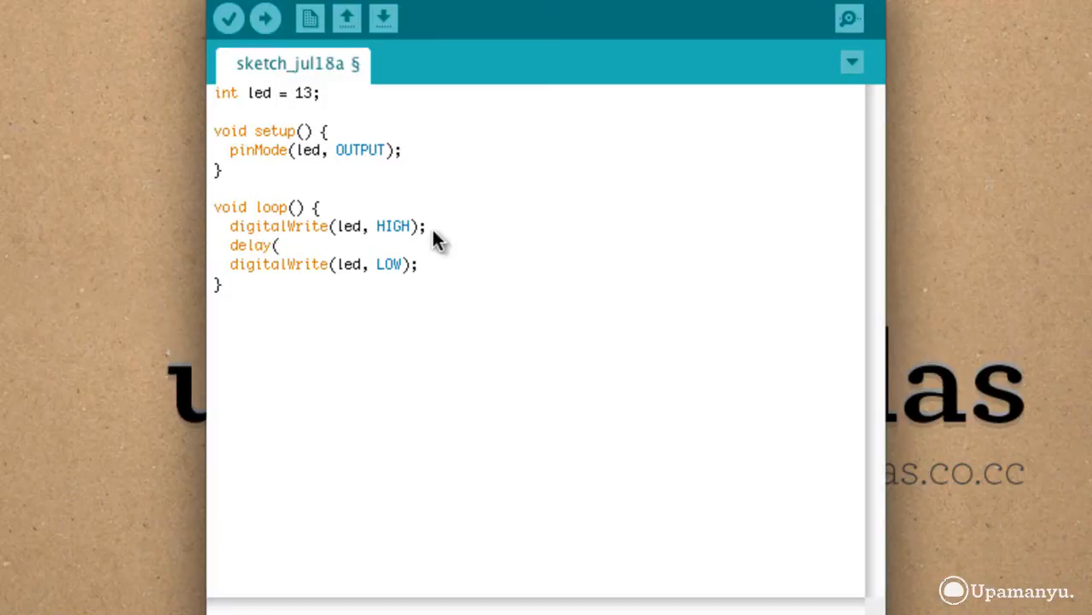
type("d")
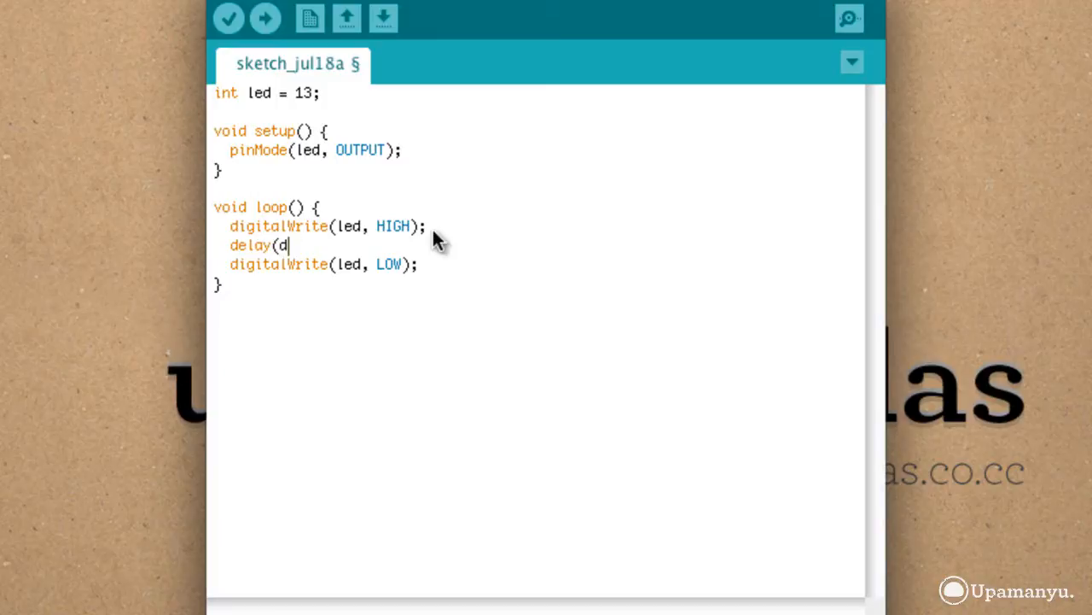
type(");")
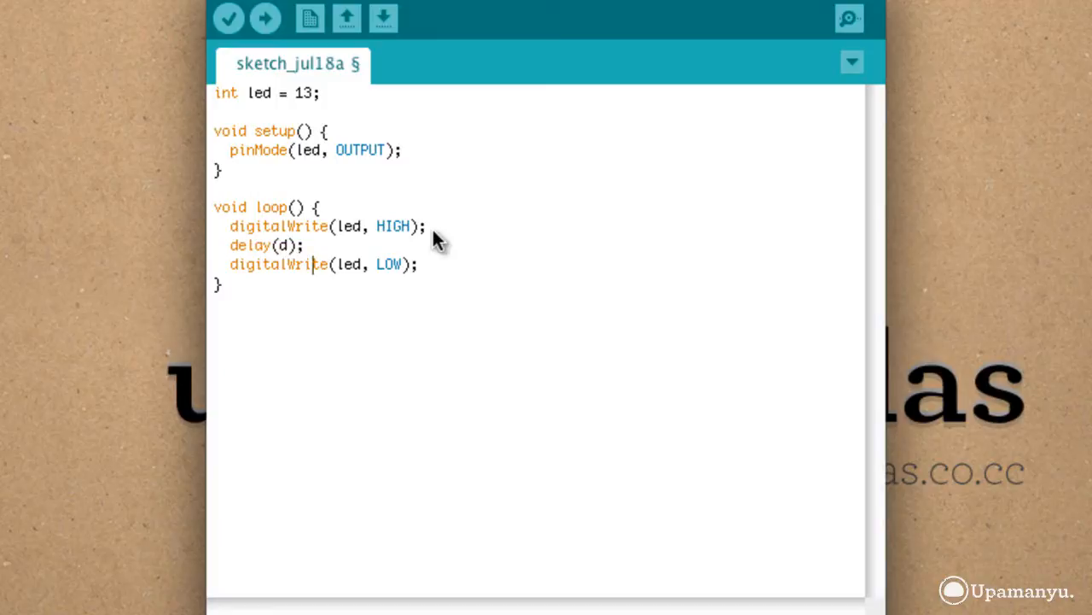
left_click(331, 263)
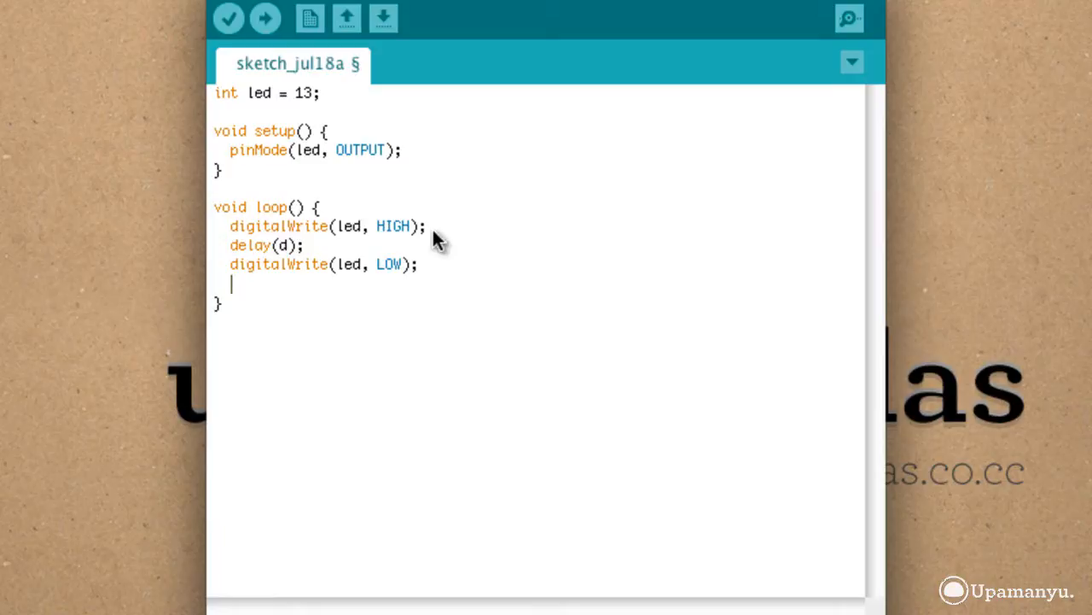
type("del")
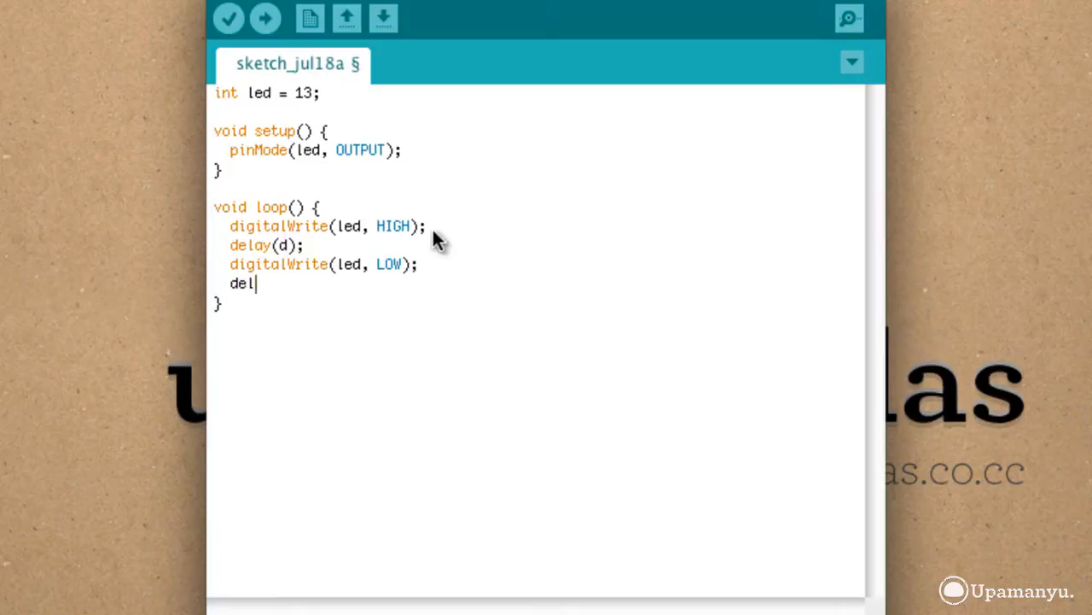
type("ay(")
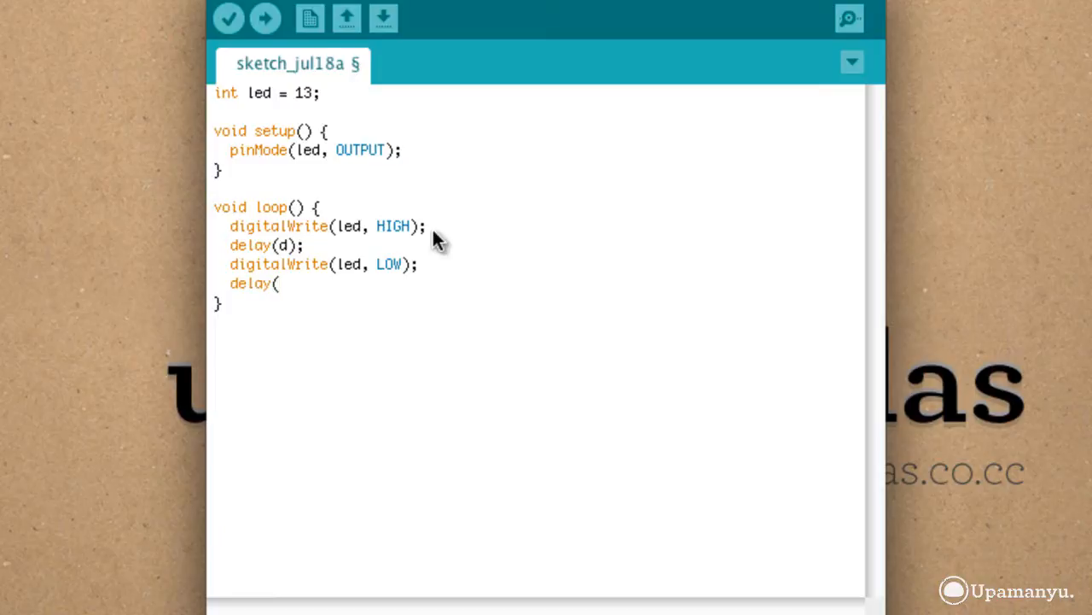
type("d);")
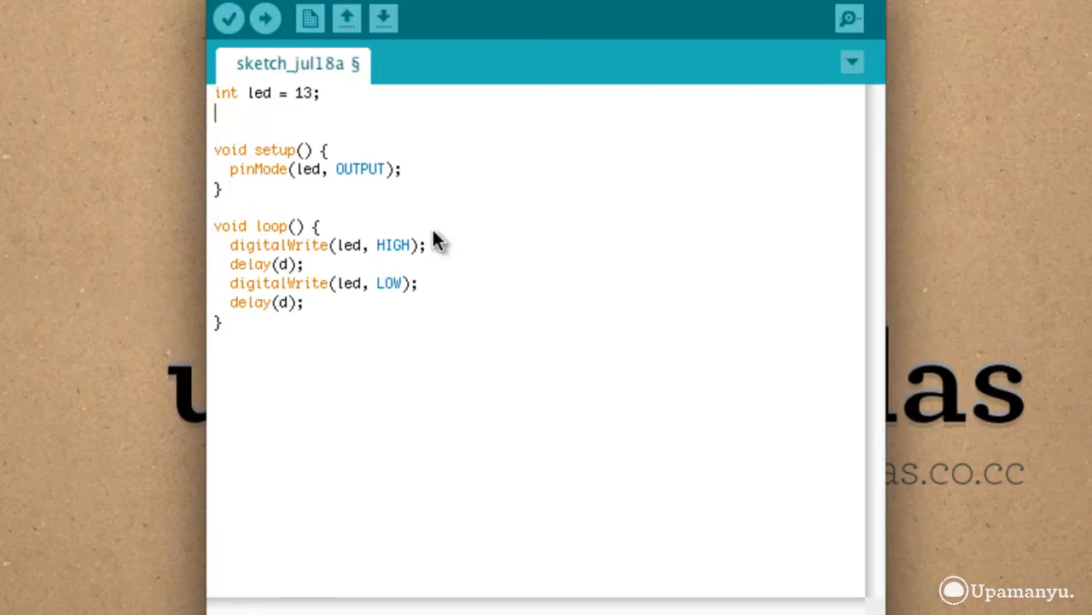
Step: Declare int d = 1000; below int led = 13;
type("int")
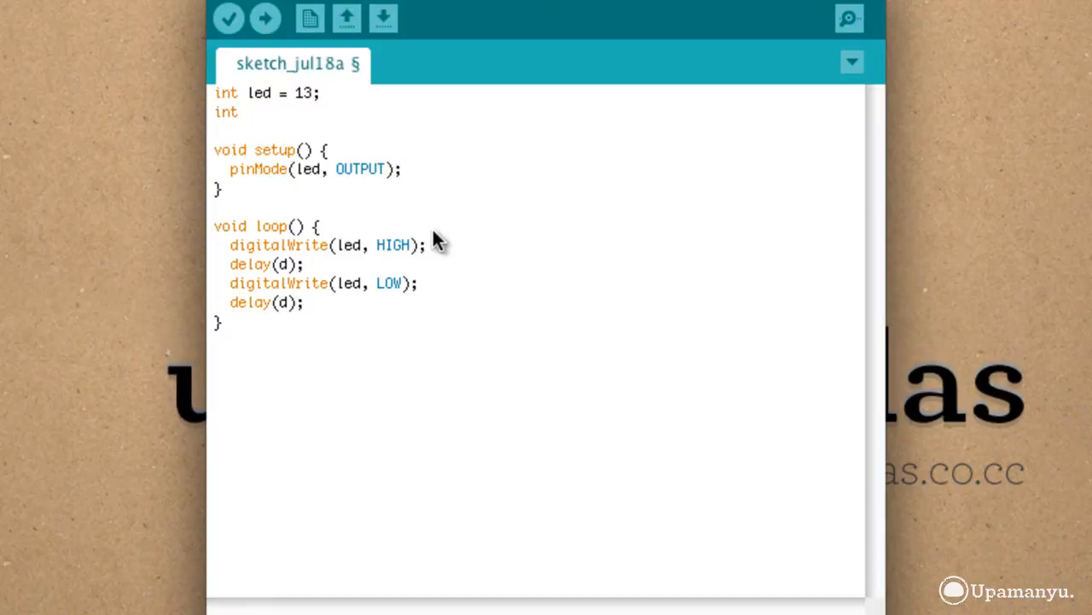
type("d = 1000;")
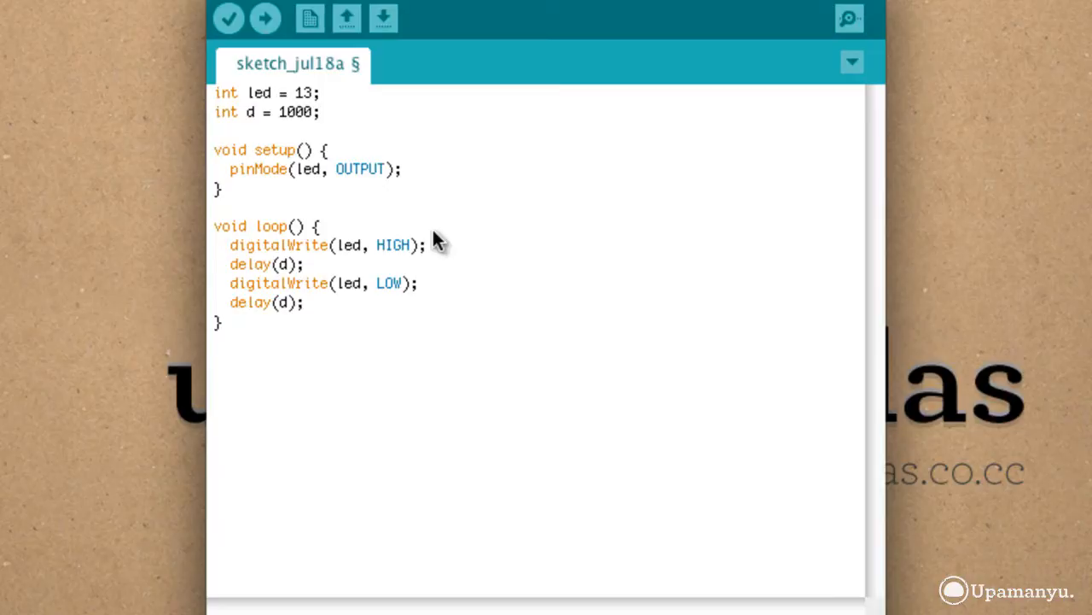
mouse_move(437, 226)
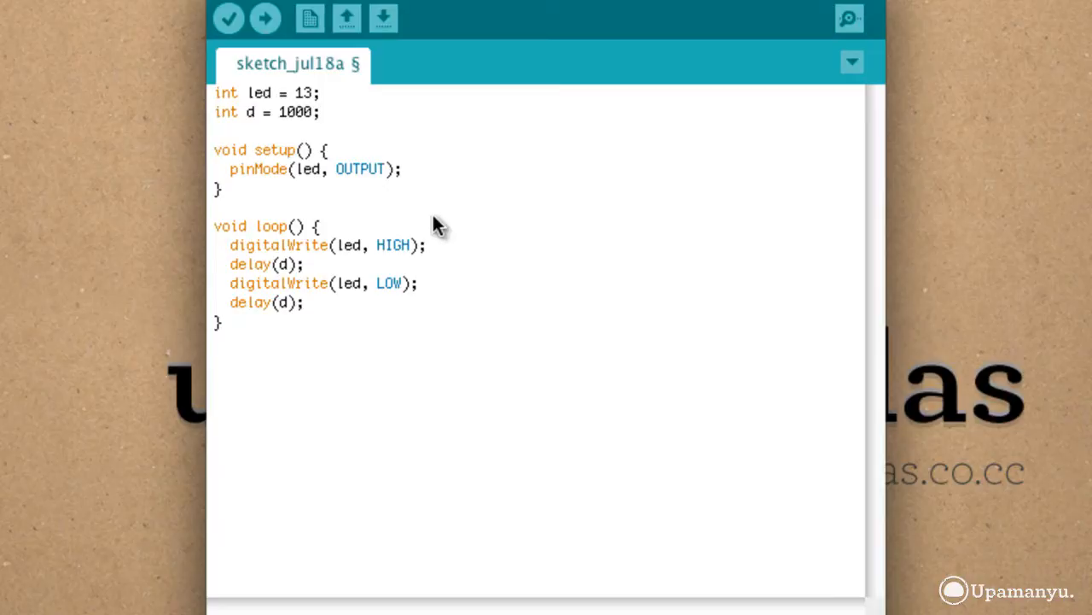
mouse_move(266, 19)
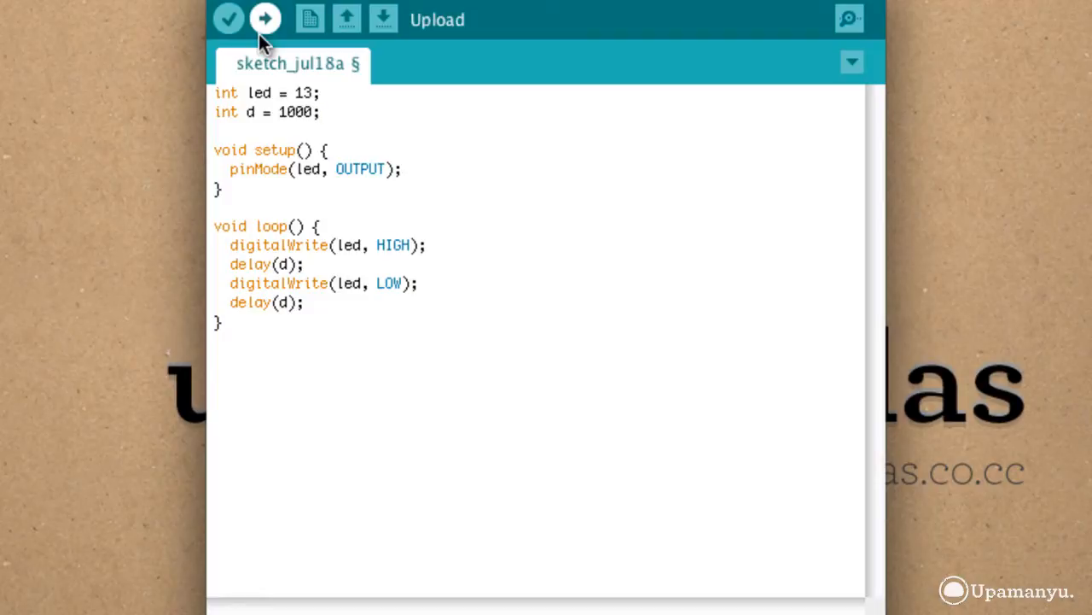
Step: Upload the Blink sketch to the Arduino Uno until 'Done uploading.'
left_click(266, 18)
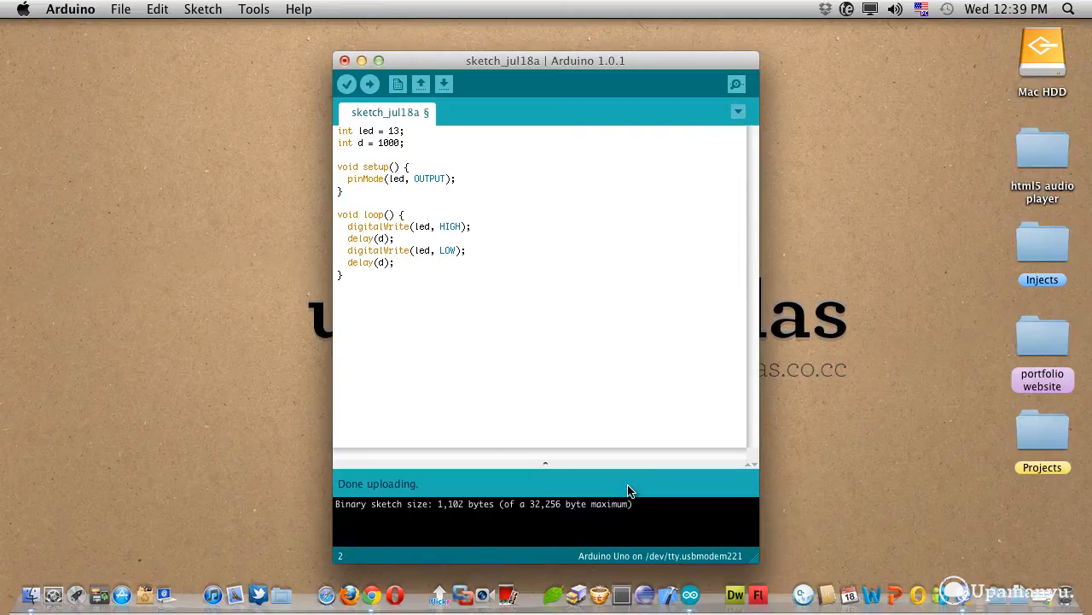
mouse_move(372, 143)
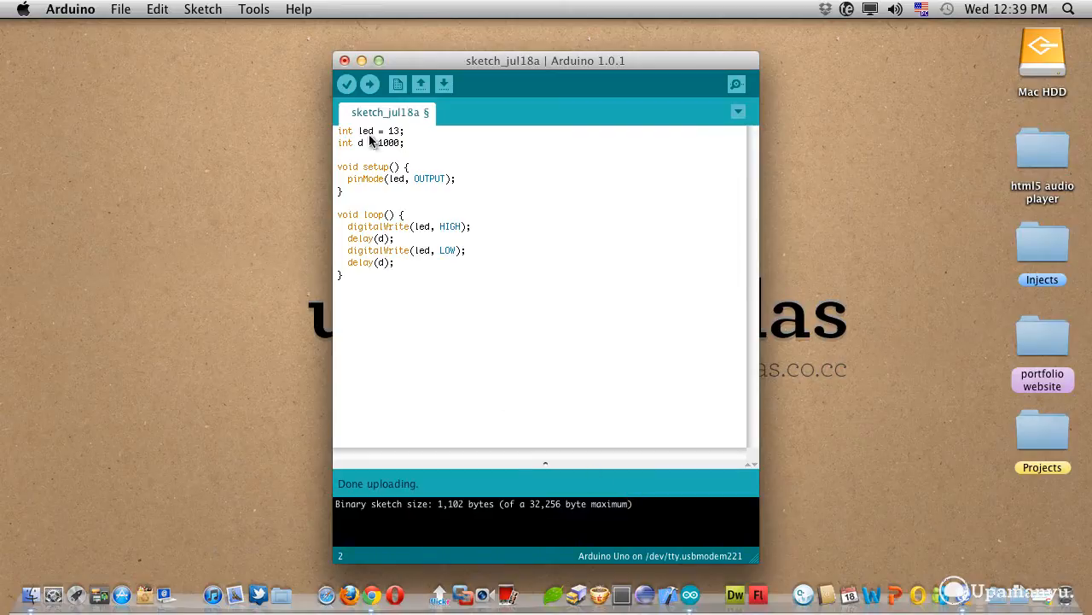
mouse_move(367, 66)
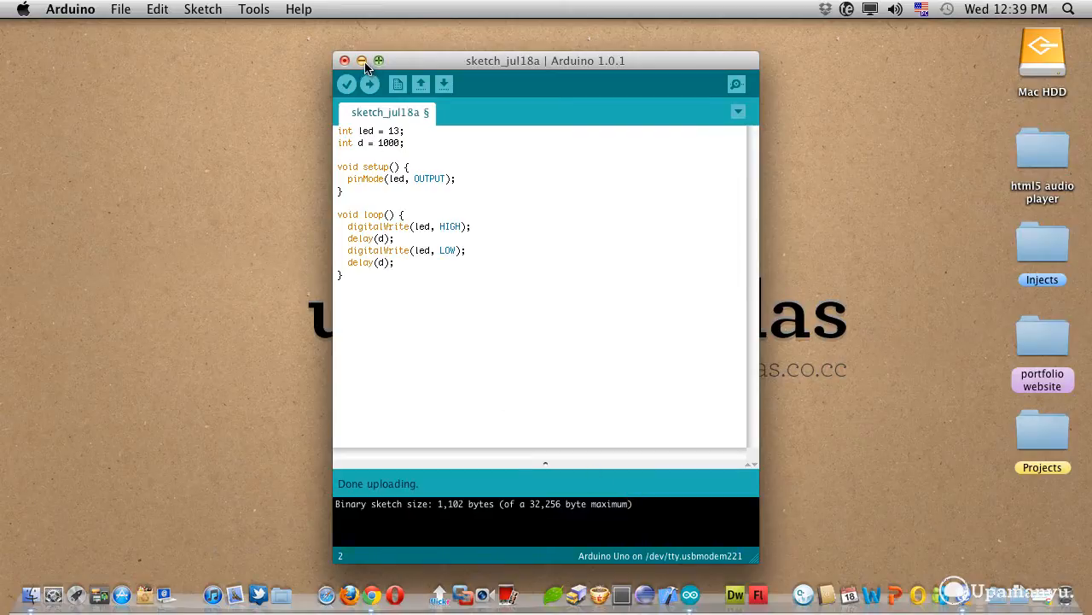